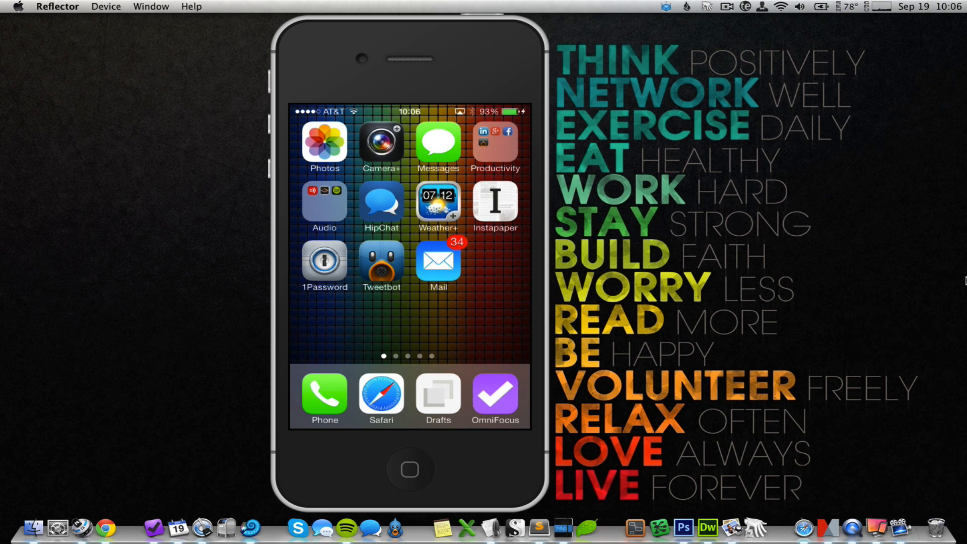
Step: Launch OmniFocus from the dock to its home screen with Forecast, Inbox, Flagged, Projects, Nearby, Contexts
{"action": "left_click", "coordinate": [494, 396]}
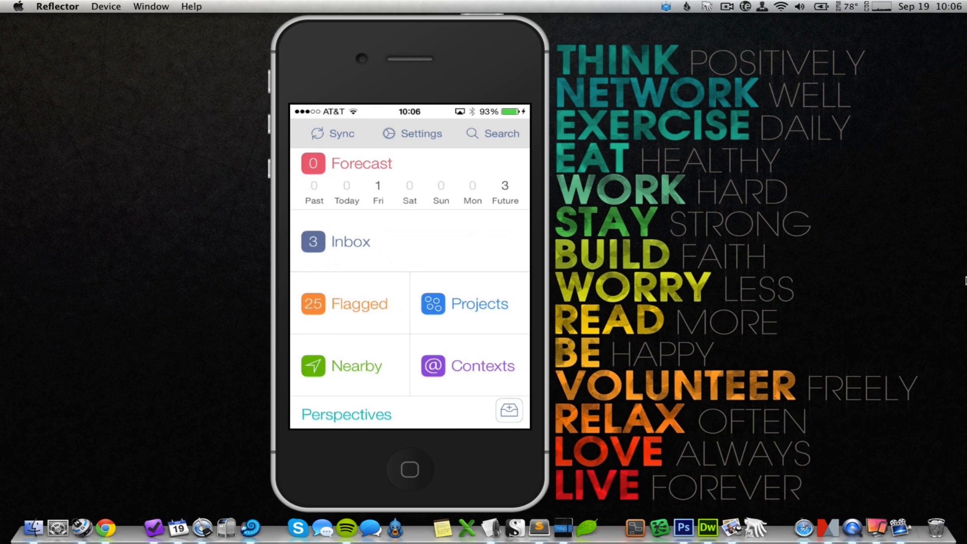
{"action": "scroll", "scroll_direction": "up", "scroll_amount": 3}
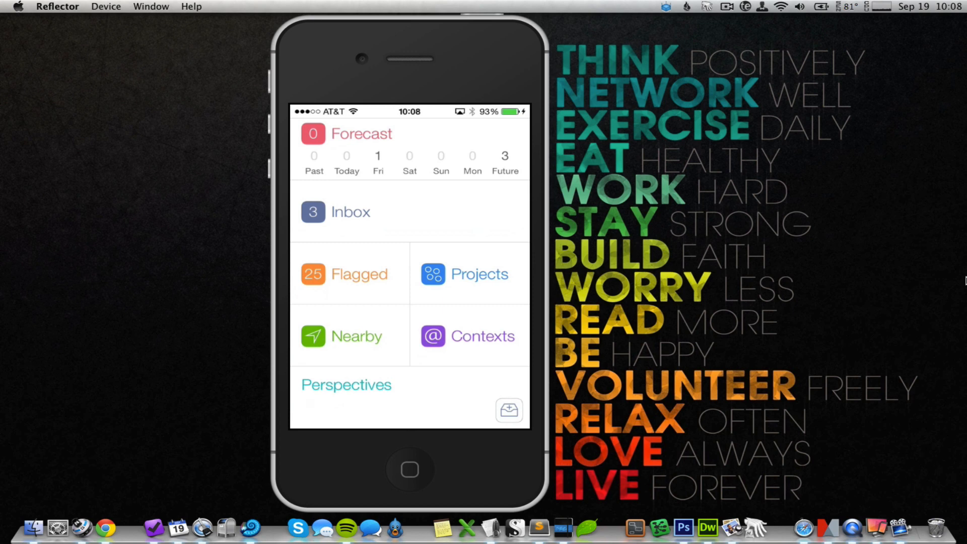
Step: Open the Inbox and peek at the watch google webinars task, then return to the list
{"action": "left_click", "coordinate": [351, 212]}
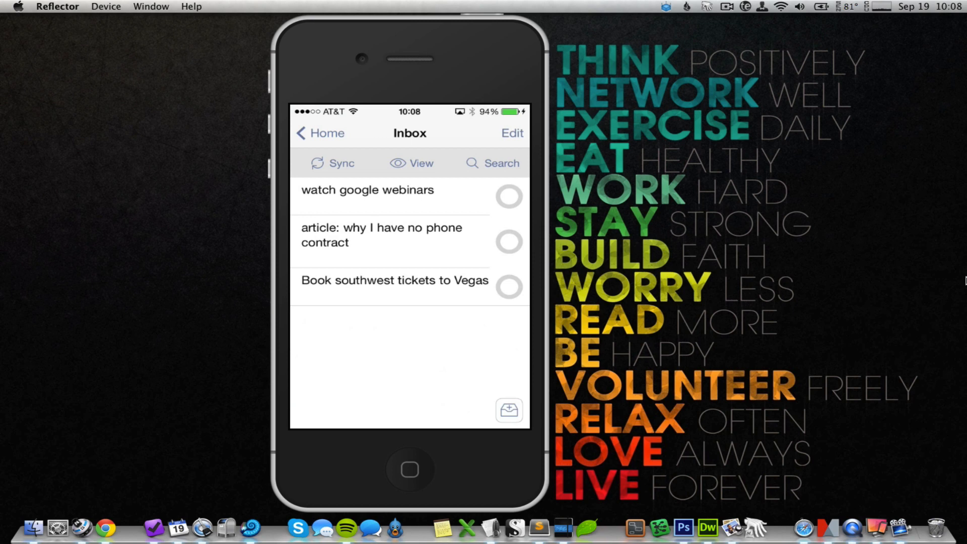
{"action": "left_click", "coordinate": [331, 163]}
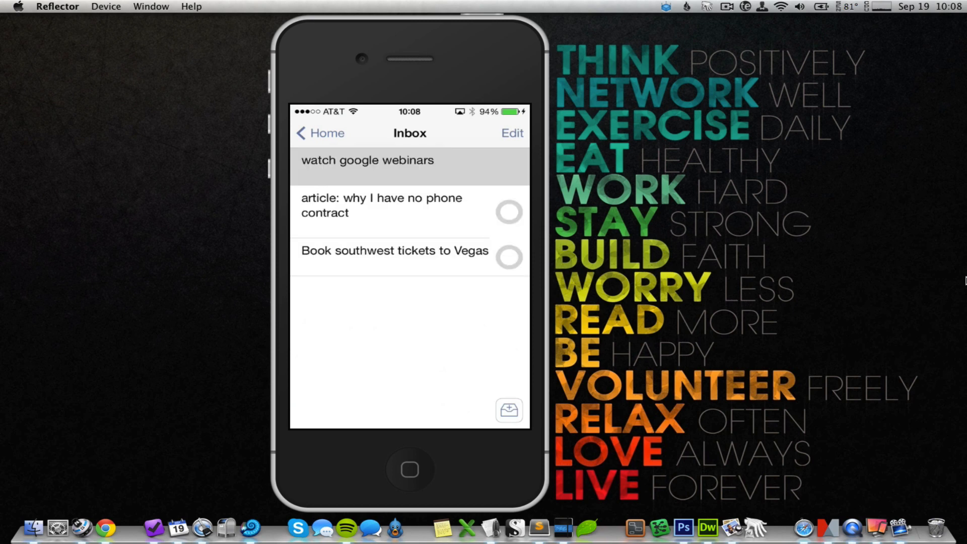
{"action": "left_click", "coordinate": [367, 160]}
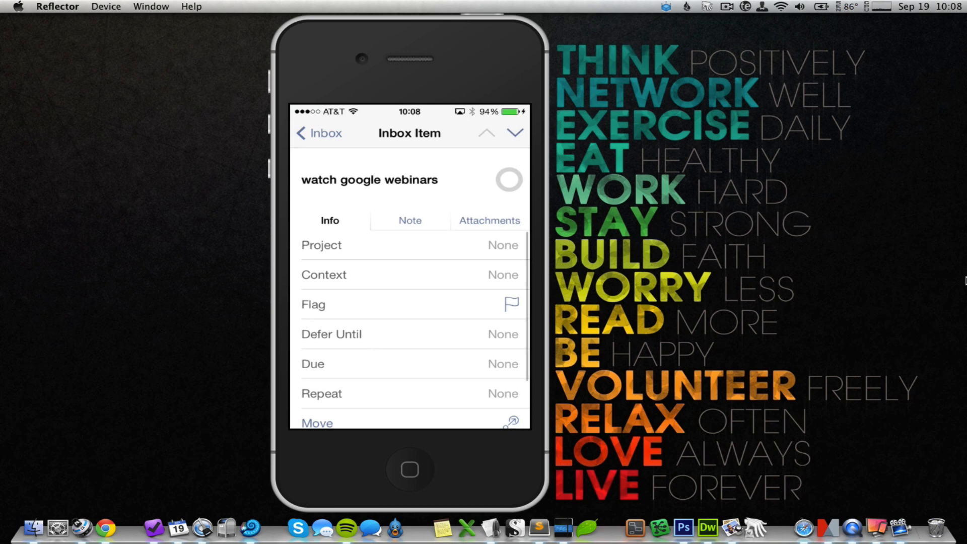
{"action": "left_click", "coordinate": [317, 133]}
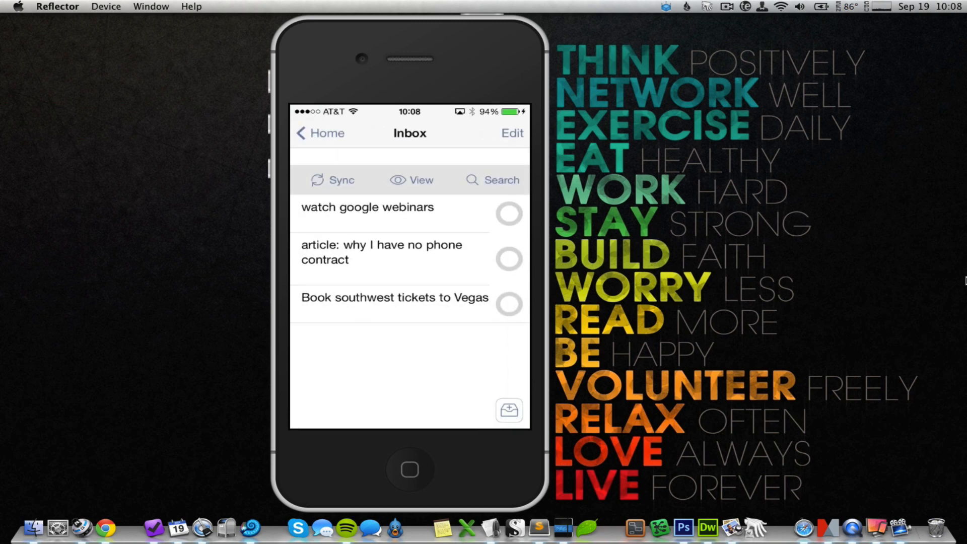
Step: Look at the Inbox view options and search, dismissing both back to the three-item Inbox
{"action": "left_click", "coordinate": [410, 179]}
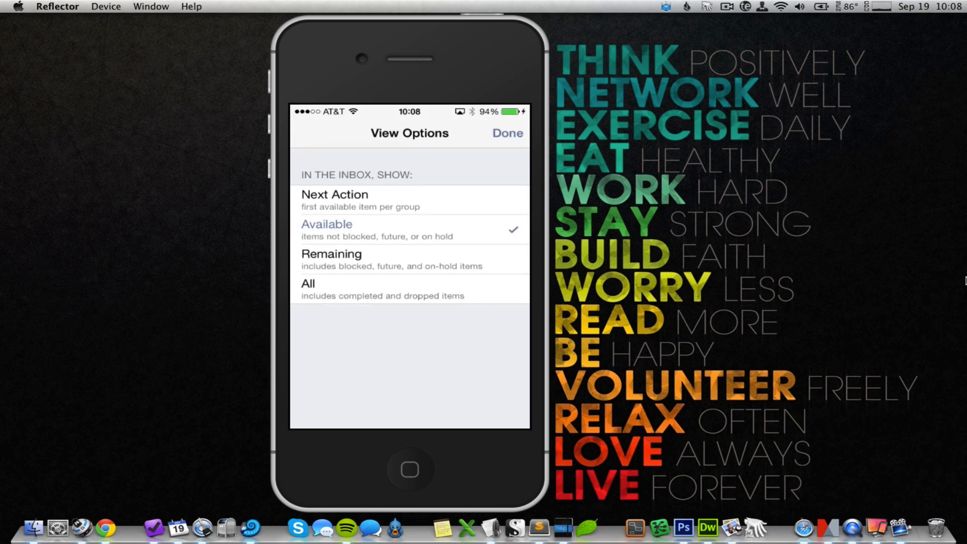
{"action": "left_click", "coordinate": [507, 133]}
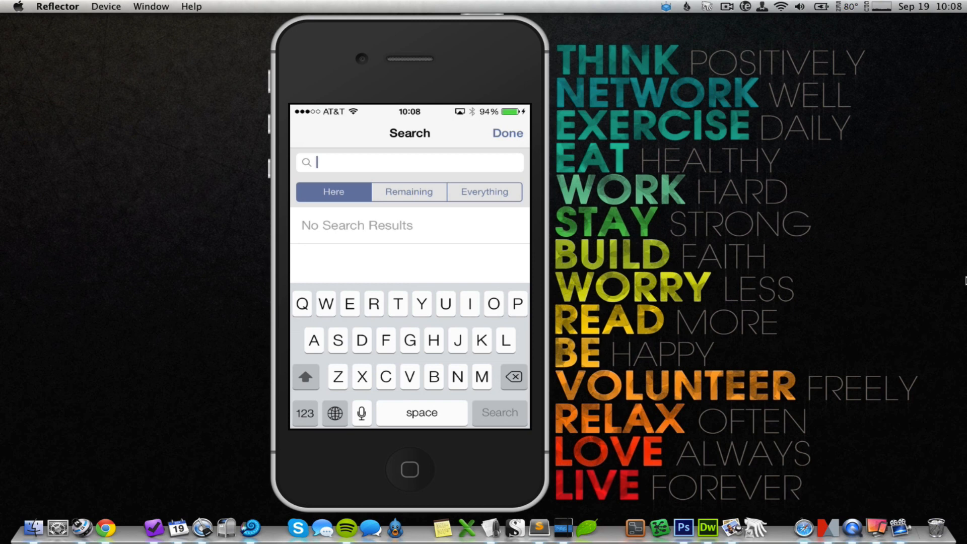
{"action": "left_click", "coordinate": [506, 133]}
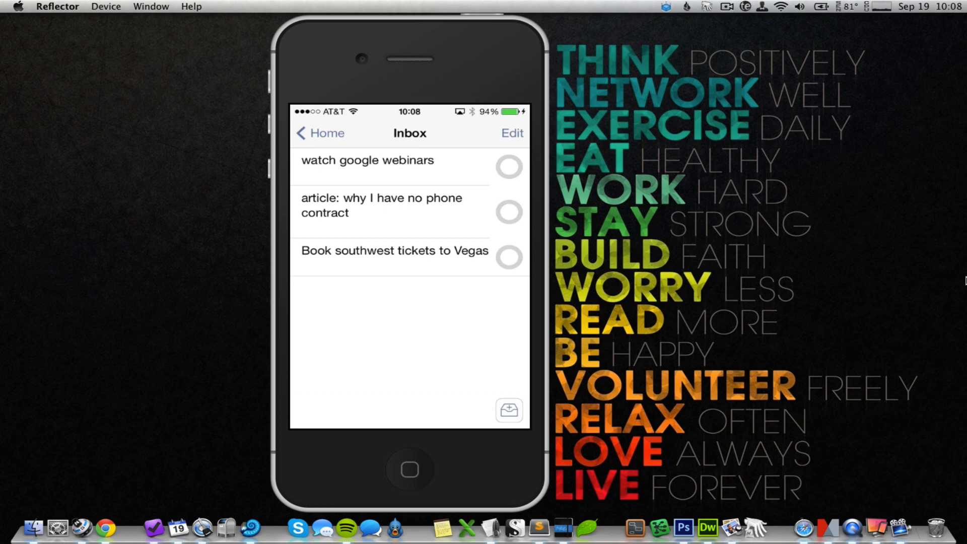
Step: Check the watch google webinars note's Google webinars link and flag the task
{"action": "left_click", "coordinate": [366, 160]}
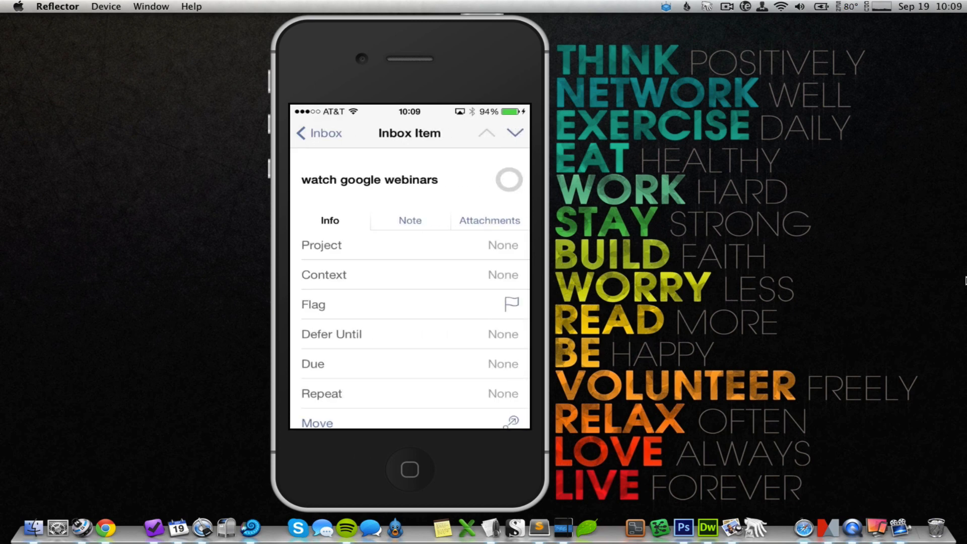
{"action": "left_click", "coordinate": [409, 220]}
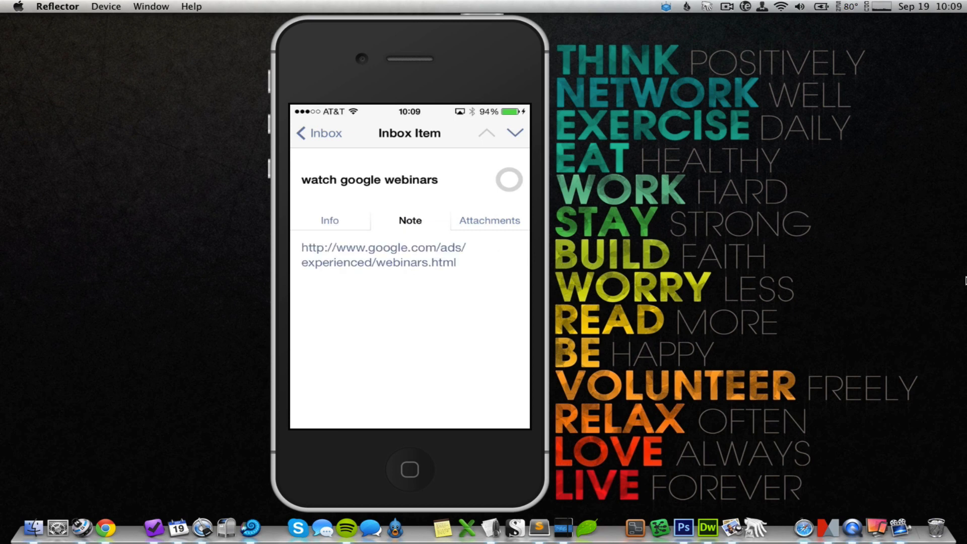
{"action": "left_click", "coordinate": [329, 220]}
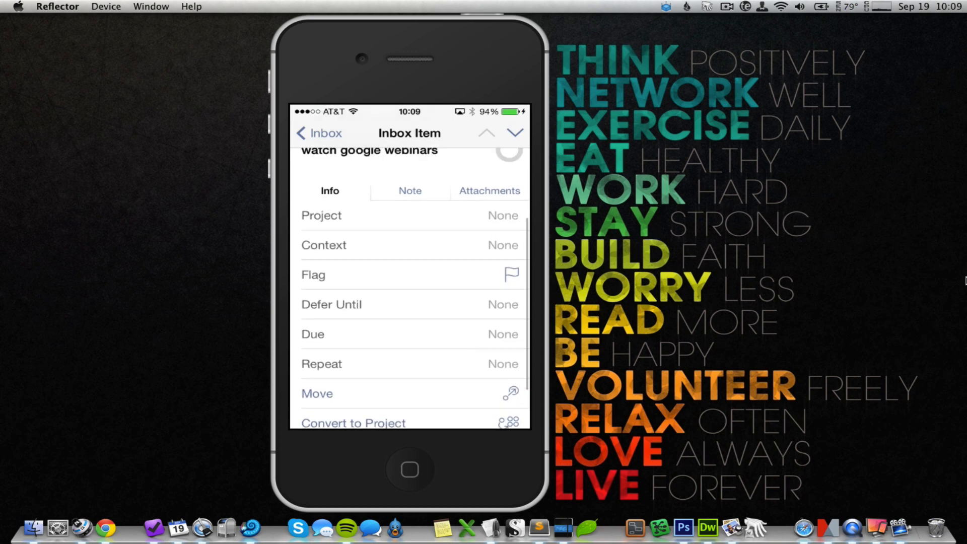
{"action": "scroll", "scroll_direction": "down", "scroll_amount": 3}
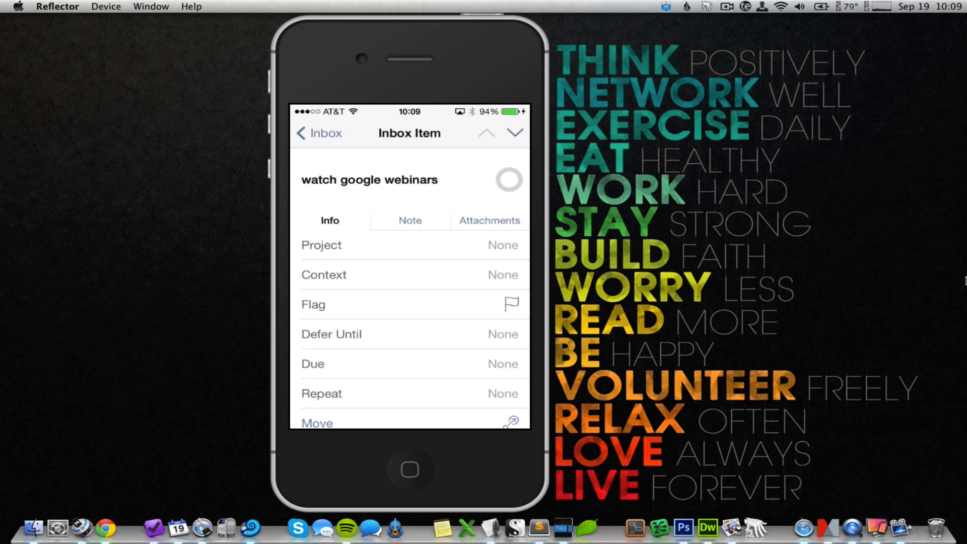
{"action": "left_click", "coordinate": [509, 304]}
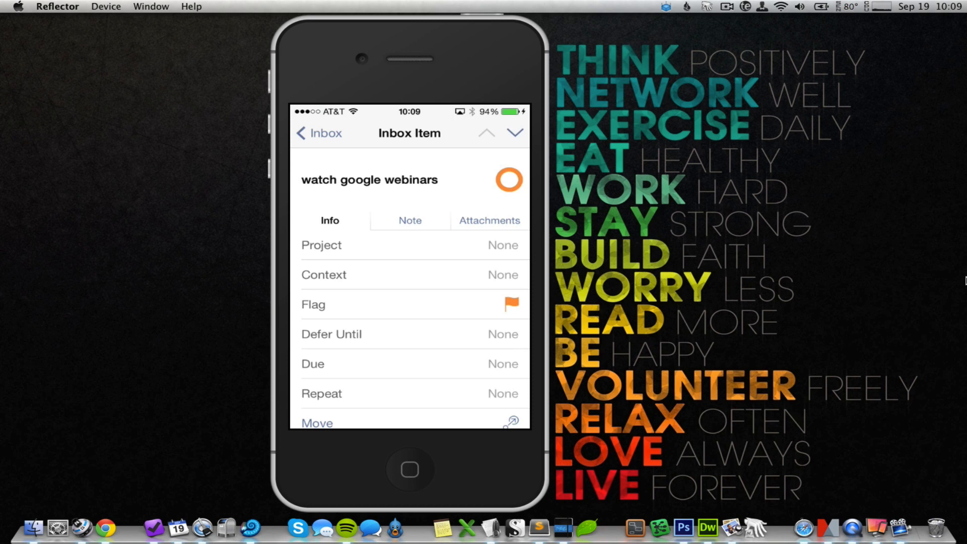
Step: Set Defer Until on the webinars task to Wed Oct 30, 2013 at 00:00
{"action": "left_click", "coordinate": [511, 304]}
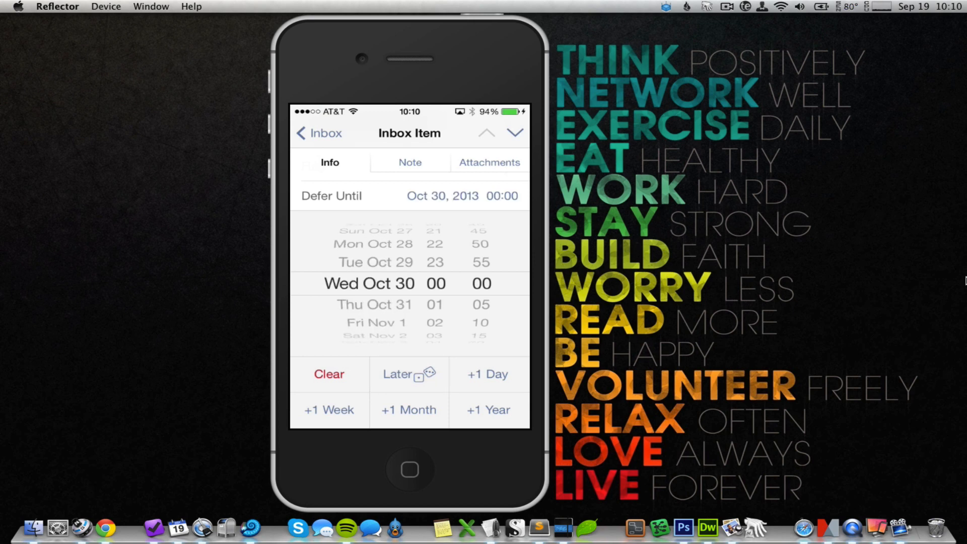
Step: Return to the Inbox, now listing only the phone-contract article and Vegas tickets tasks
{"action": "left_click", "coordinate": [317, 133]}
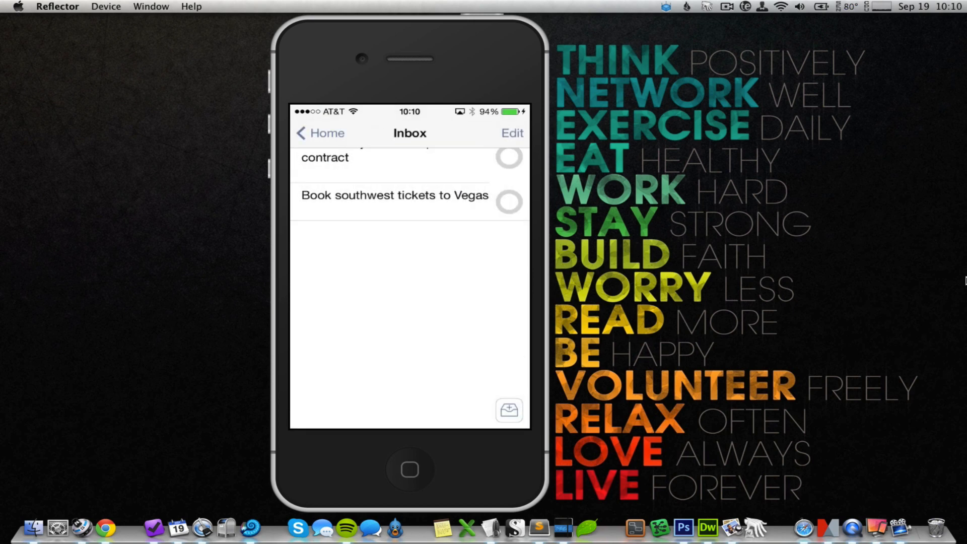
{"action": "scroll", "scroll_direction": "down", "scroll_amount": 3}
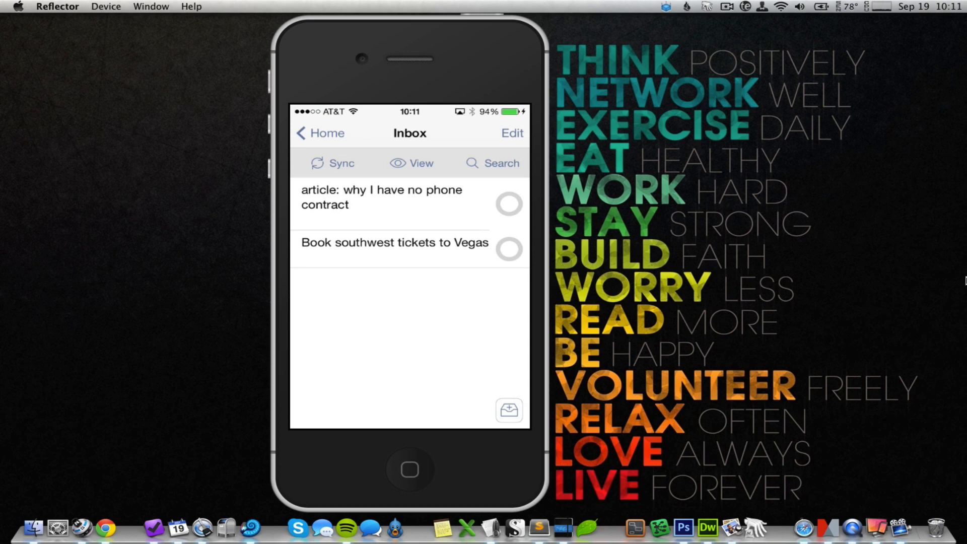
Step: Defer the phone-contract article task to today and make it due today at 17:00, then return to Inbox
{"action": "left_click", "coordinate": [382, 197]}
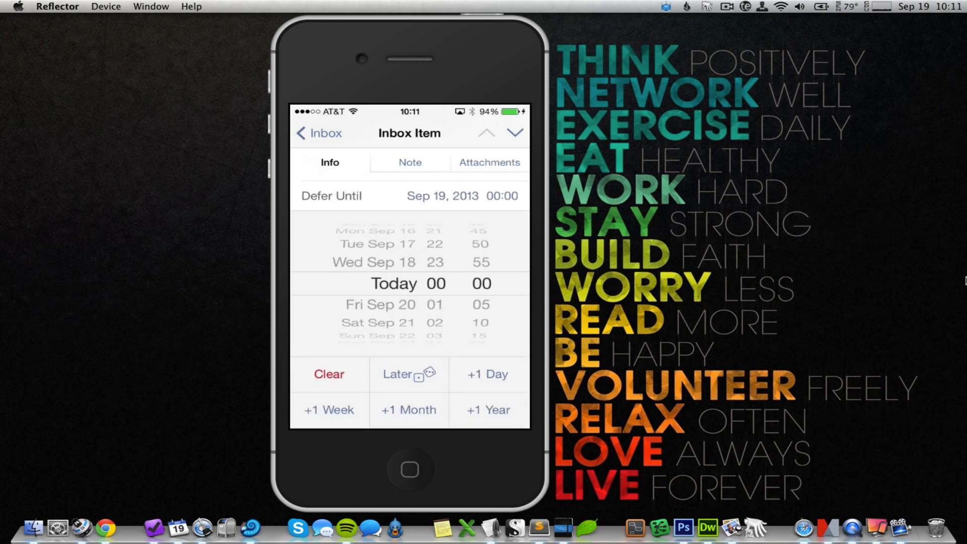
{"action": "left_click", "coordinate": [316, 133]}
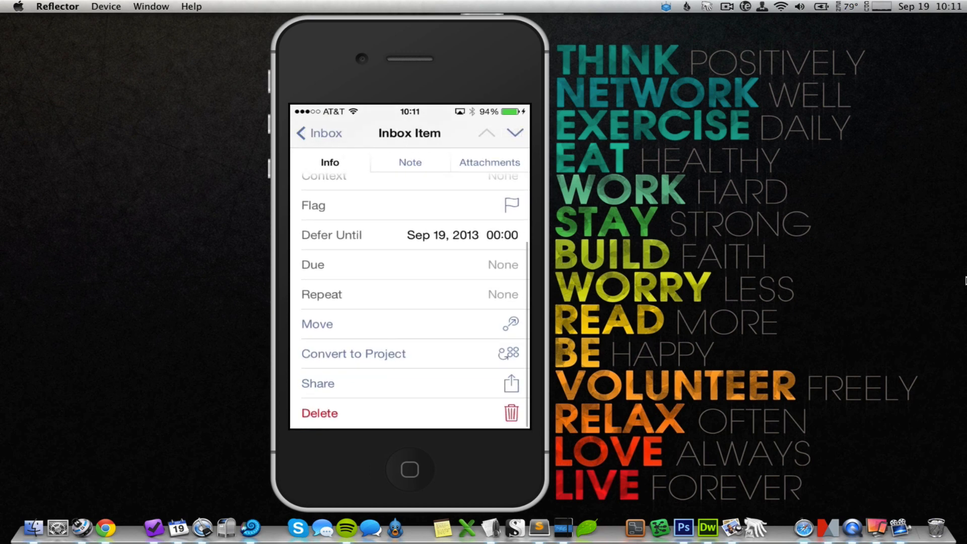
{"action": "scroll", "scroll_direction": "up", "scroll_amount": 3}
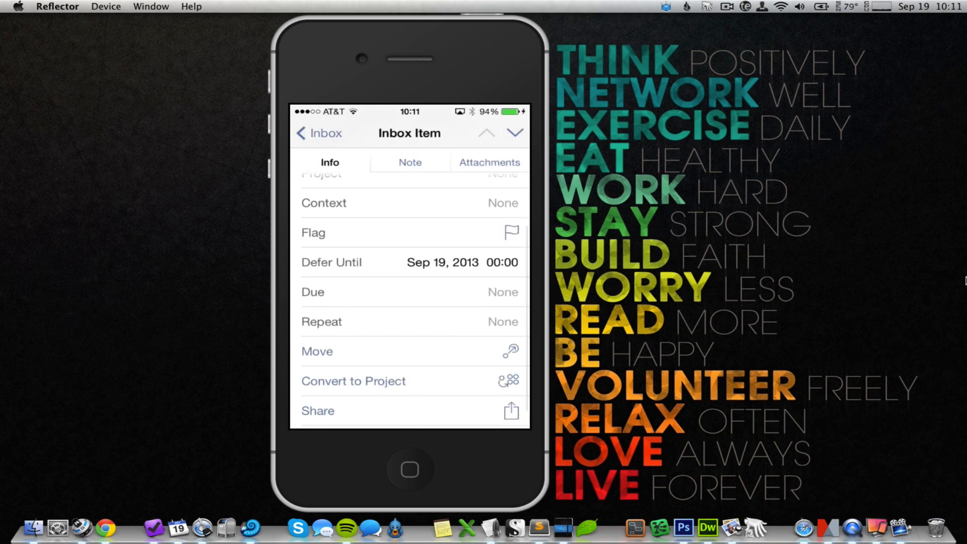
{"action": "left_click", "coordinate": [410, 292]}
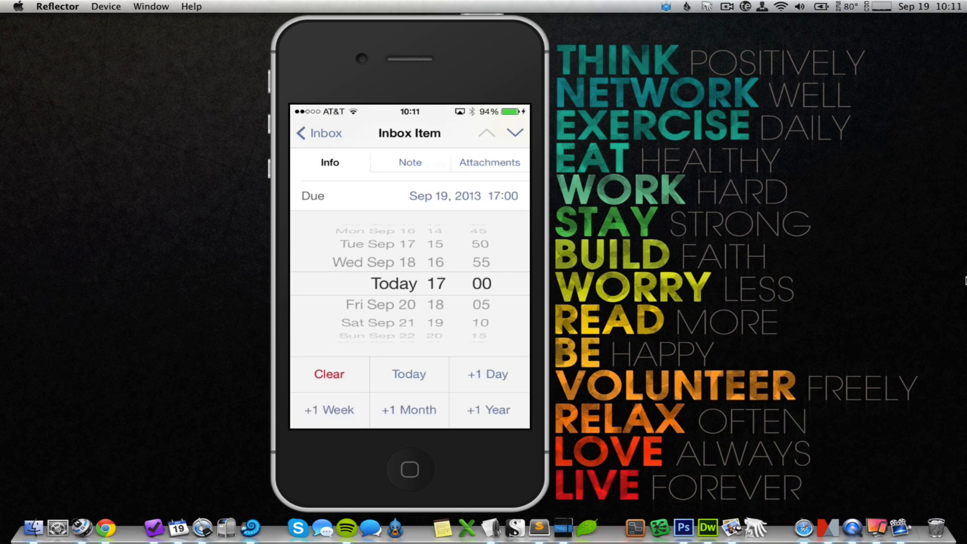
{"action": "scroll", "scroll_direction": "down", "scroll_amount": 3}
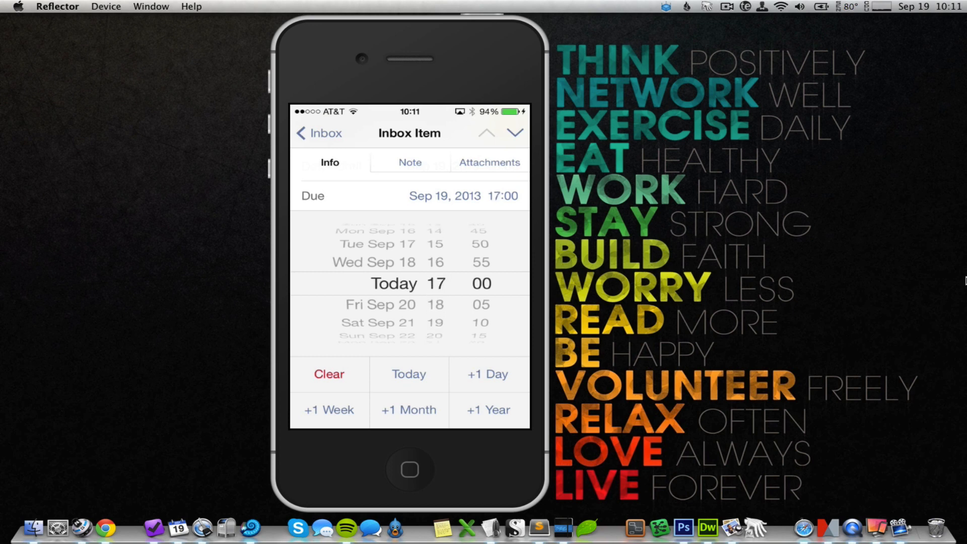
{"action": "left_click", "coordinate": [407, 195]}
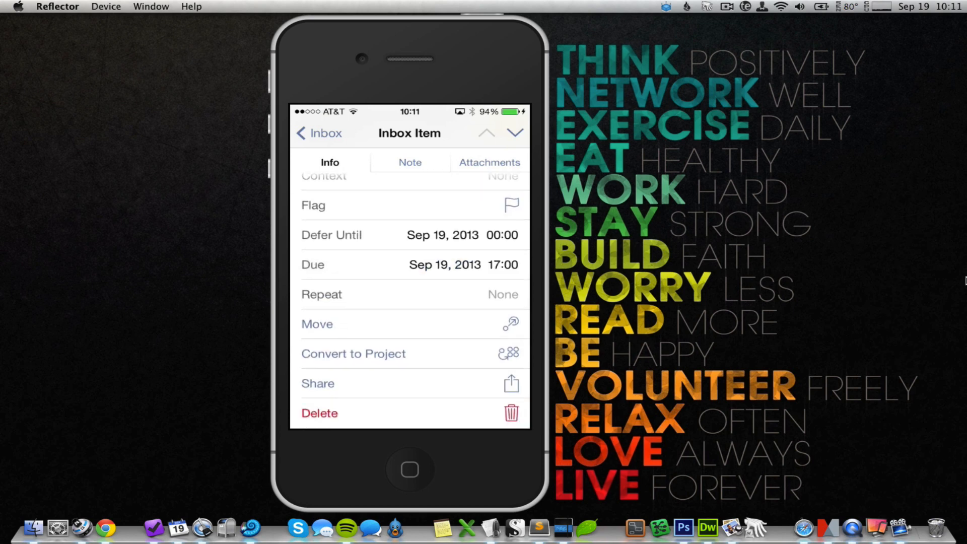
{"action": "left_click", "coordinate": [410, 264]}
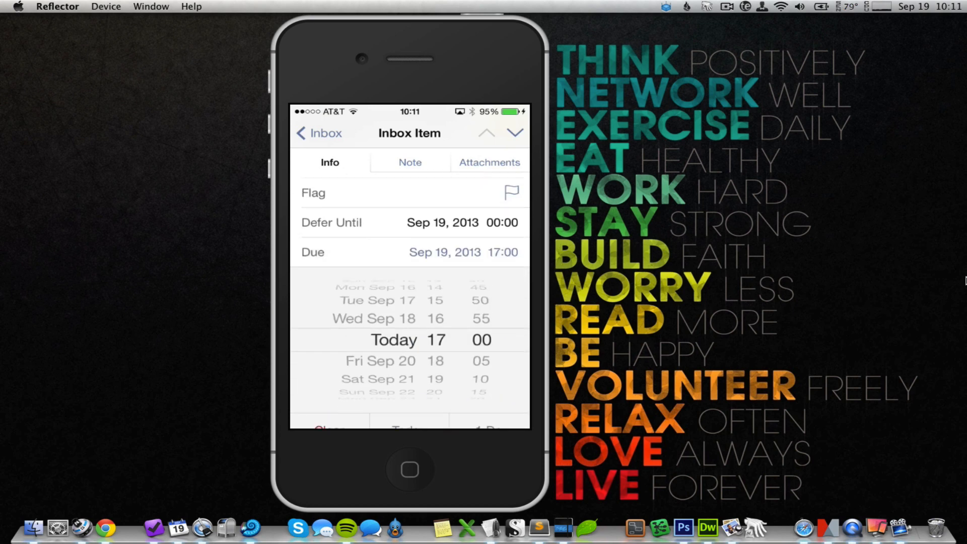
{"action": "left_click", "coordinate": [410, 251]}
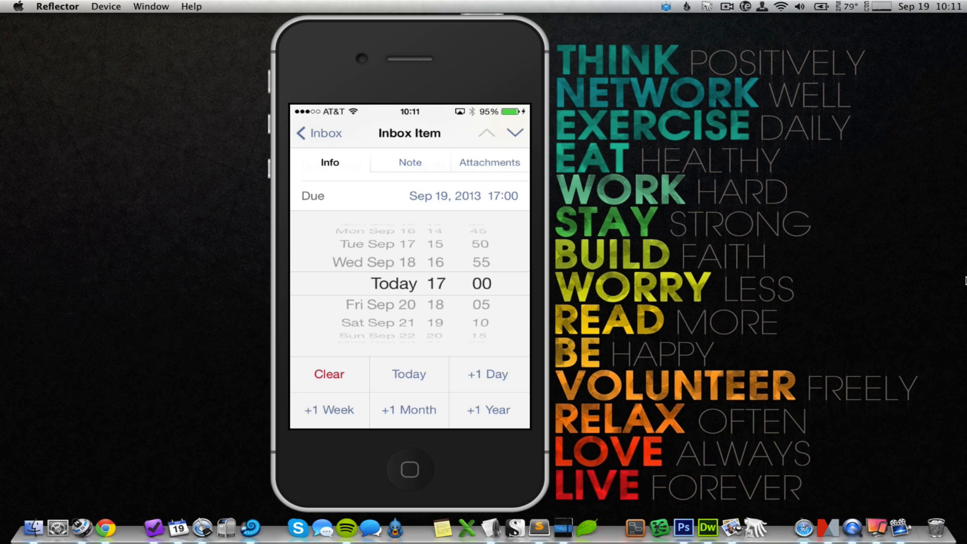
{"action": "left_click", "coordinate": [319, 133]}
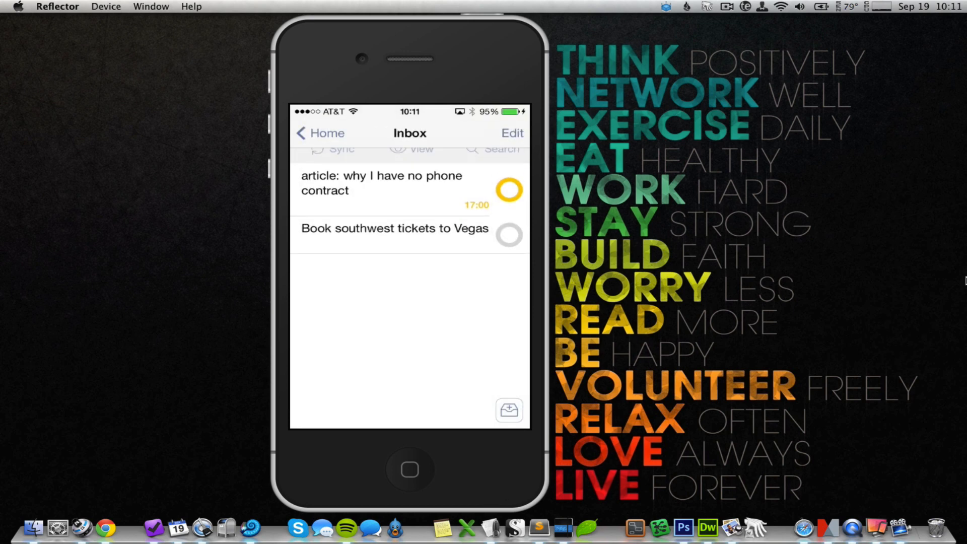
Step: Set the article task's due date to Sep 18 at 17:00 and go back to the Inbox
{"action": "left_click", "coordinate": [383, 182]}
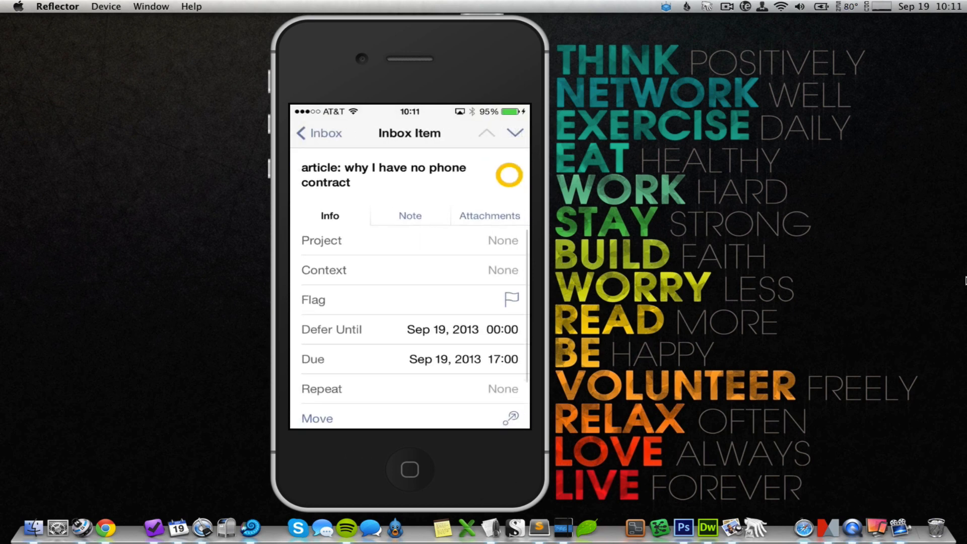
{"action": "left_click", "coordinate": [432, 358]}
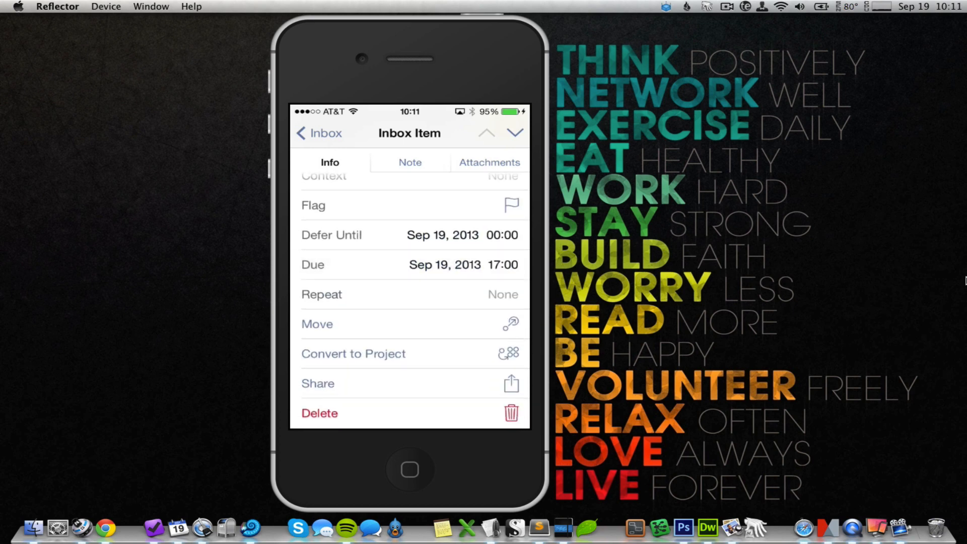
{"action": "scroll", "scroll_direction": "down", "scroll_amount": 3}
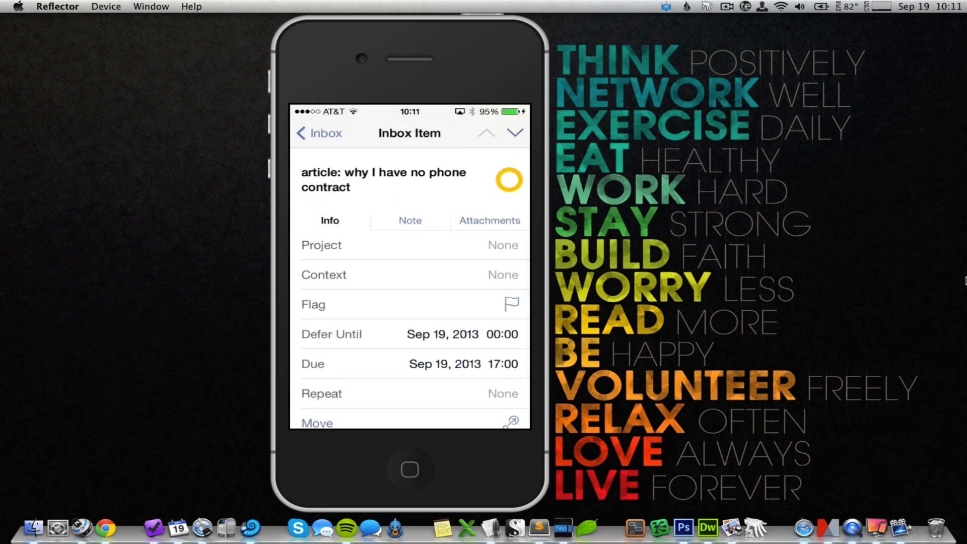
{"action": "left_click", "coordinate": [319, 133]}
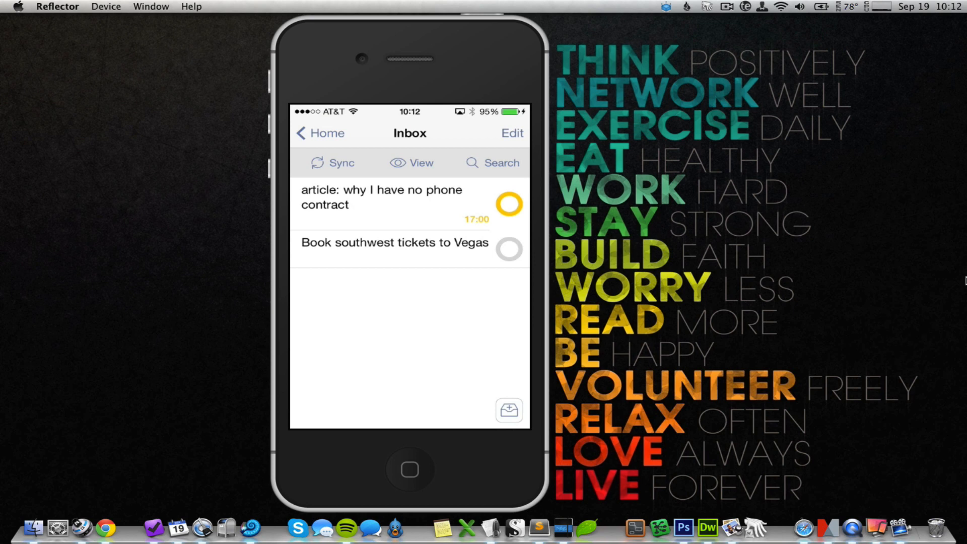
Step: Clear the article task's defer date so it shows as overdue in the Inbox
{"action": "left_click", "coordinate": [381, 196]}
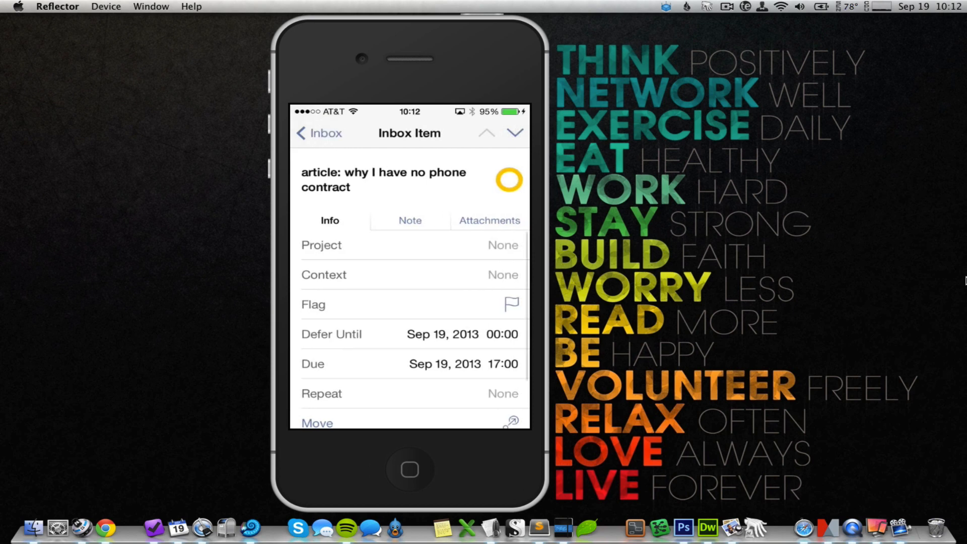
{"action": "scroll", "scroll_direction": "up", "scroll_amount": 3}
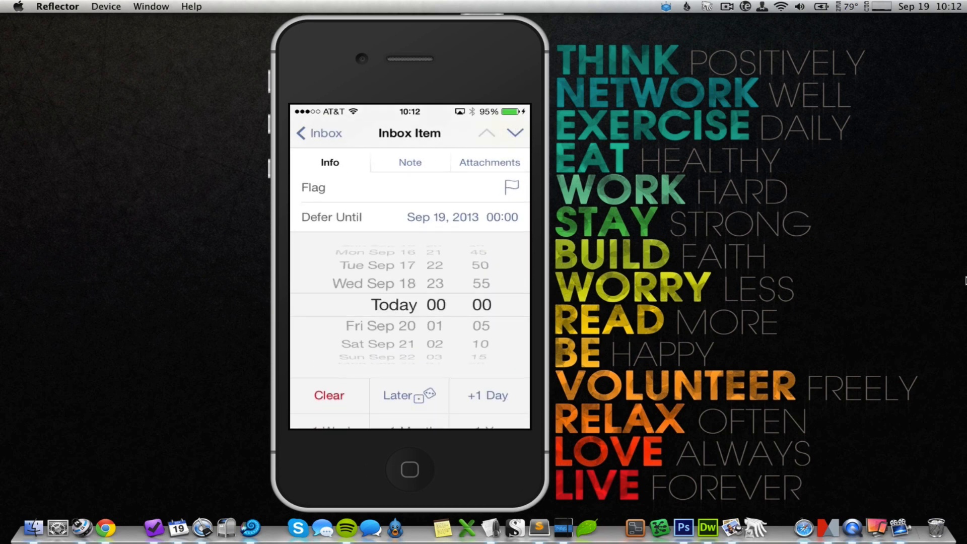
{"action": "left_click", "coordinate": [329, 395]}
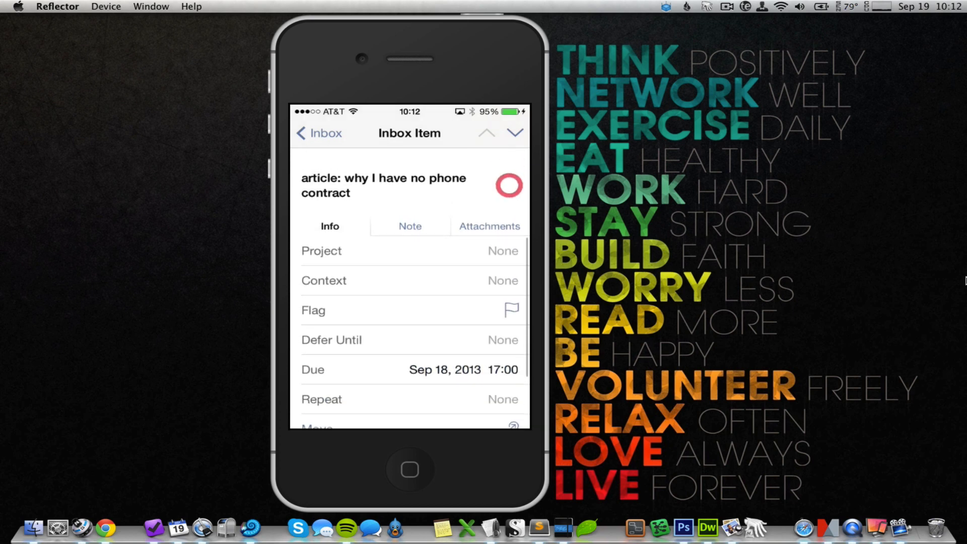
{"action": "left_click", "coordinate": [319, 133]}
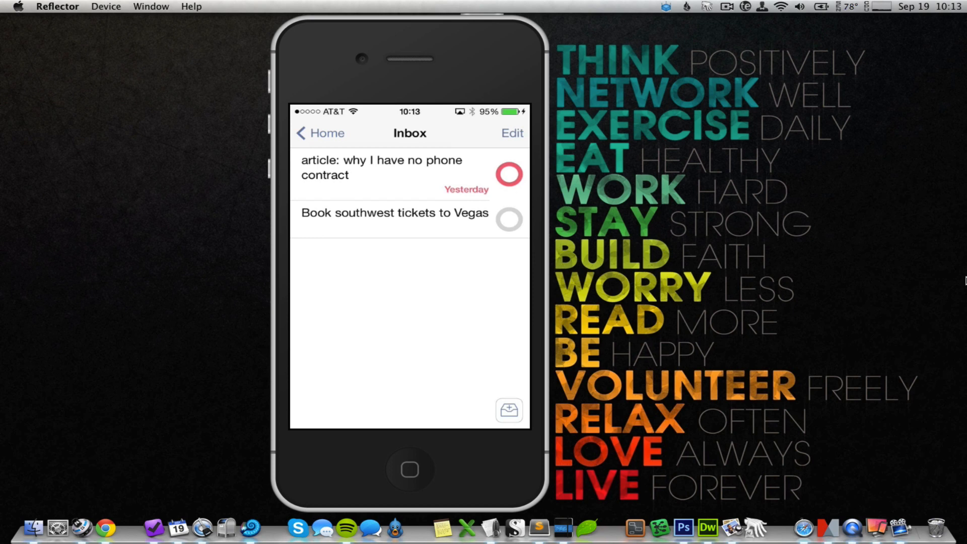
Step: Review the article task's Repeat choices and Move destinations, cancelling each
{"action": "left_click", "coordinate": [381, 167]}
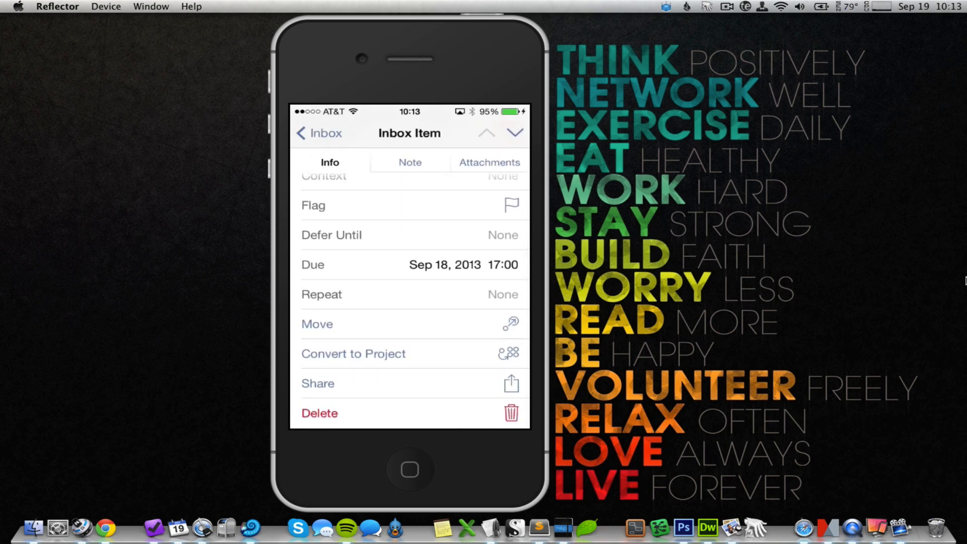
{"action": "left_click", "coordinate": [409, 265]}
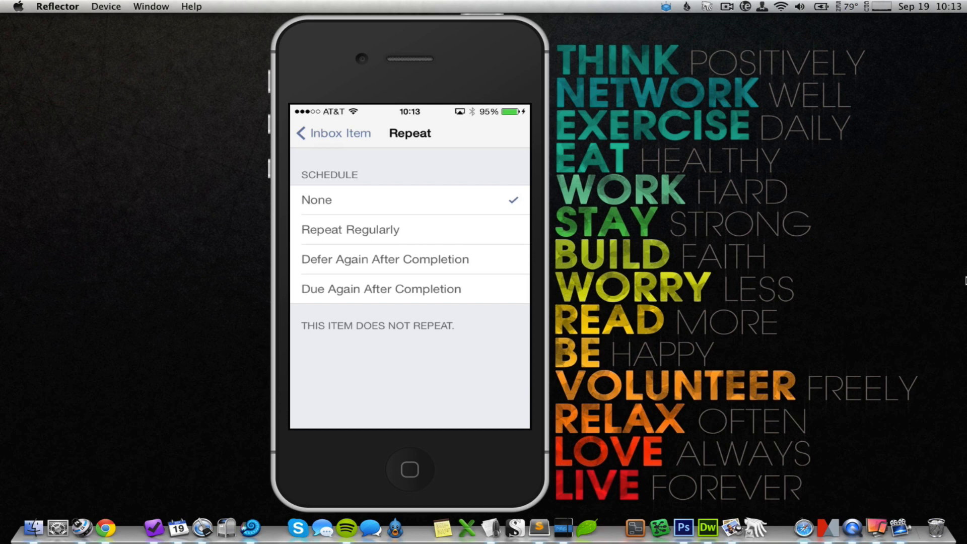
{"action": "left_click", "coordinate": [333, 133]}
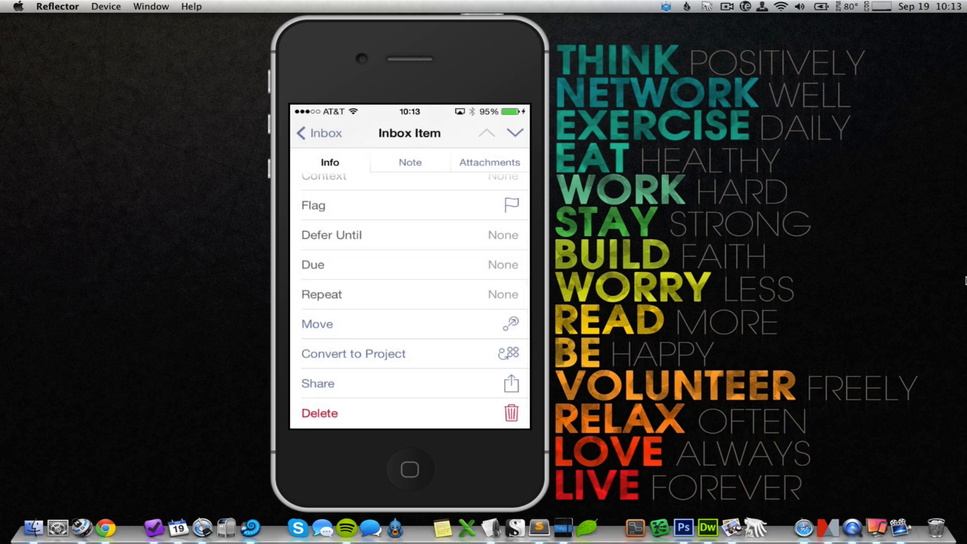
{"action": "left_click", "coordinate": [316, 323]}
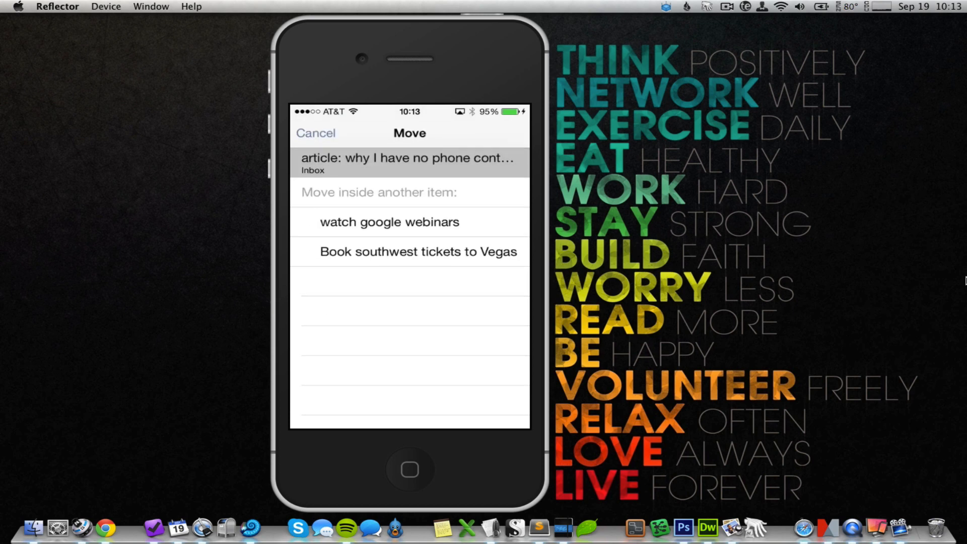
{"action": "left_click", "coordinate": [315, 133]}
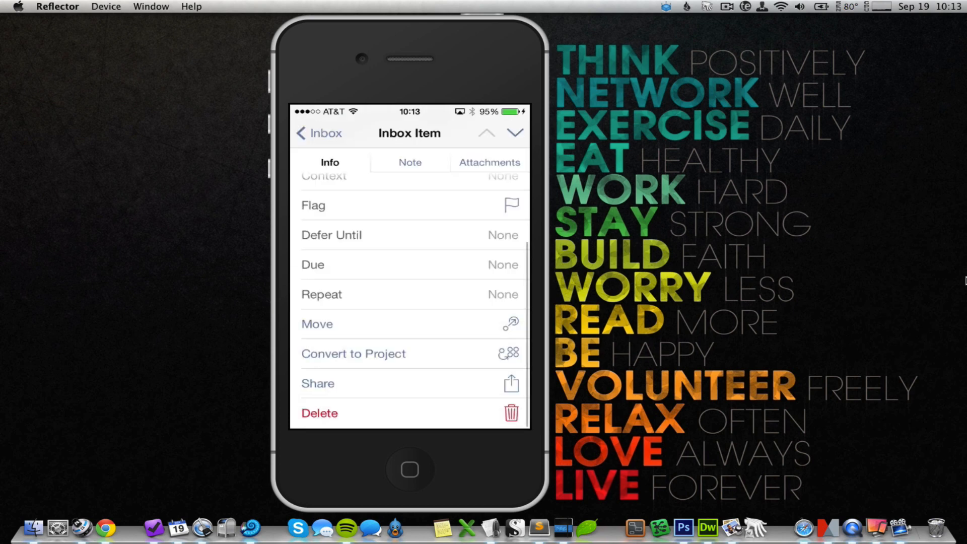
Step: Peek at Convert to Project and cancel, then share the article task by email
{"action": "left_click", "coordinate": [353, 353]}
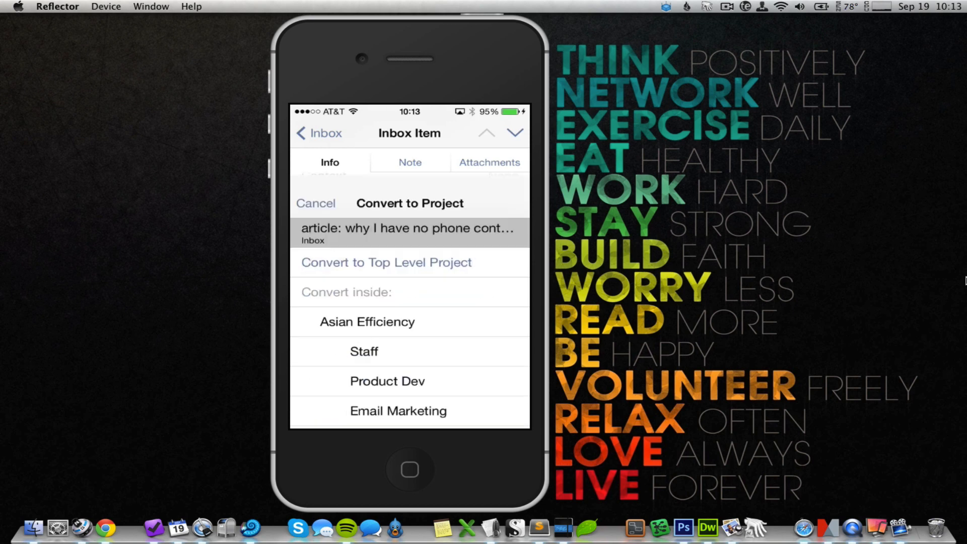
{"action": "scroll", "scroll_direction": "up", "scroll_amount": 3}
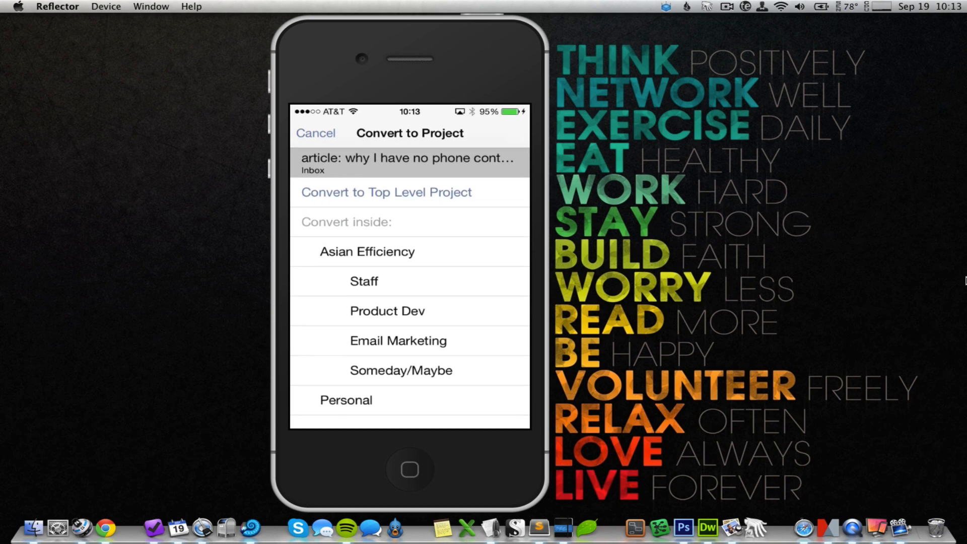
{"action": "left_click", "coordinate": [314, 132]}
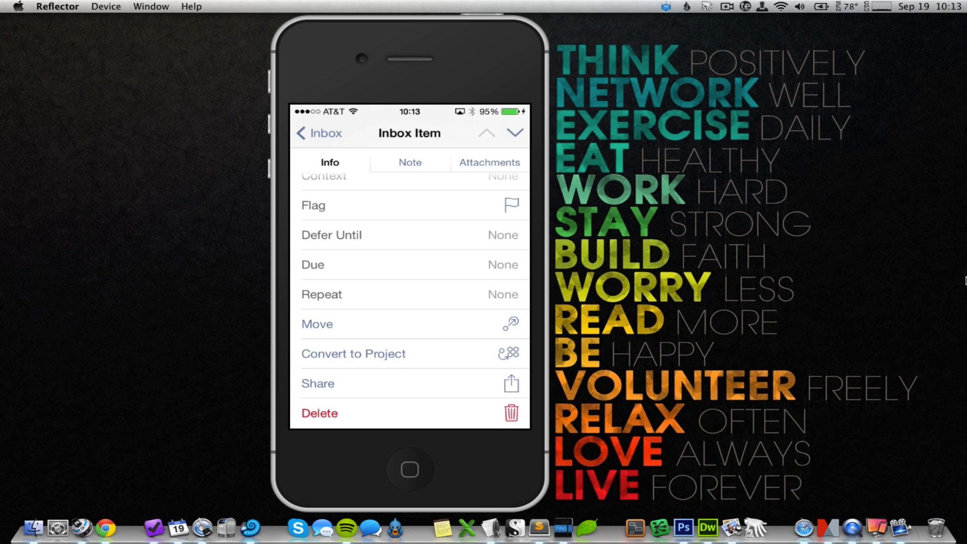
{"action": "left_click", "coordinate": [317, 383]}
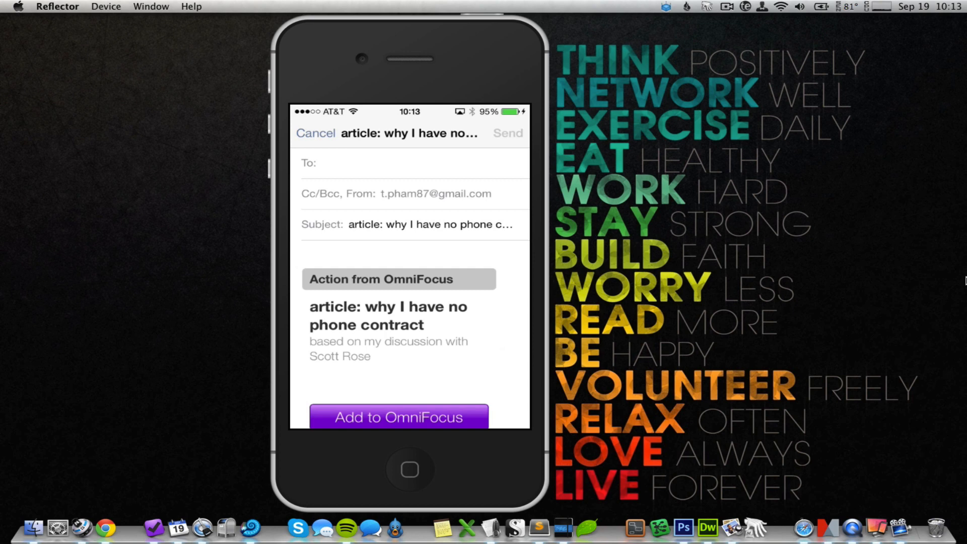
{"action": "scroll", "scroll_direction": "up", "scroll_amount": 3}
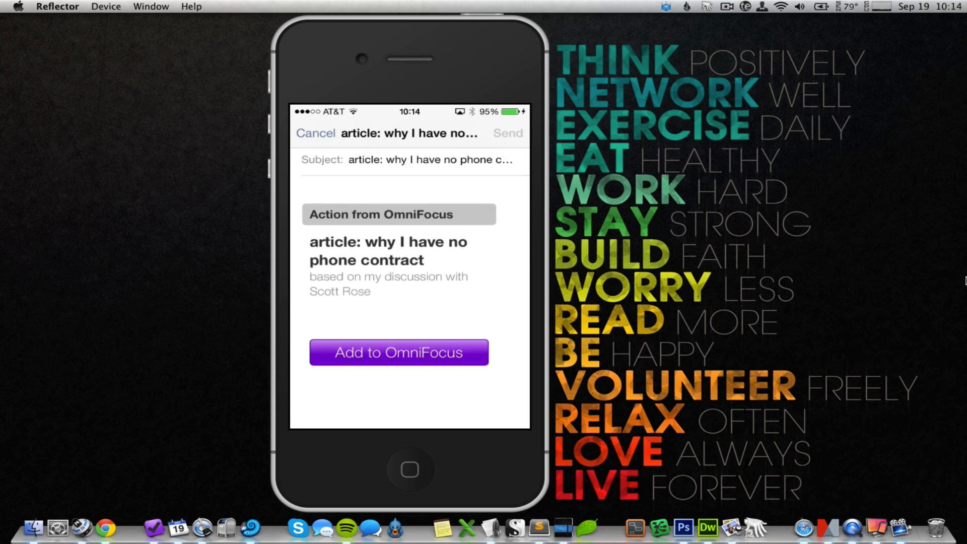
{"action": "scroll", "scroll_direction": "up", "scroll_amount": 3}
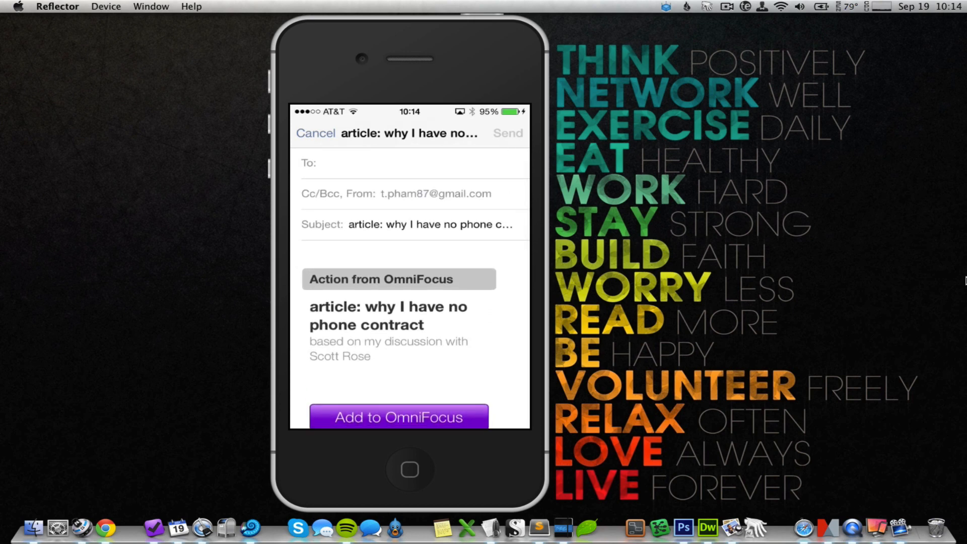
{"action": "left_click", "coordinate": [315, 133]}
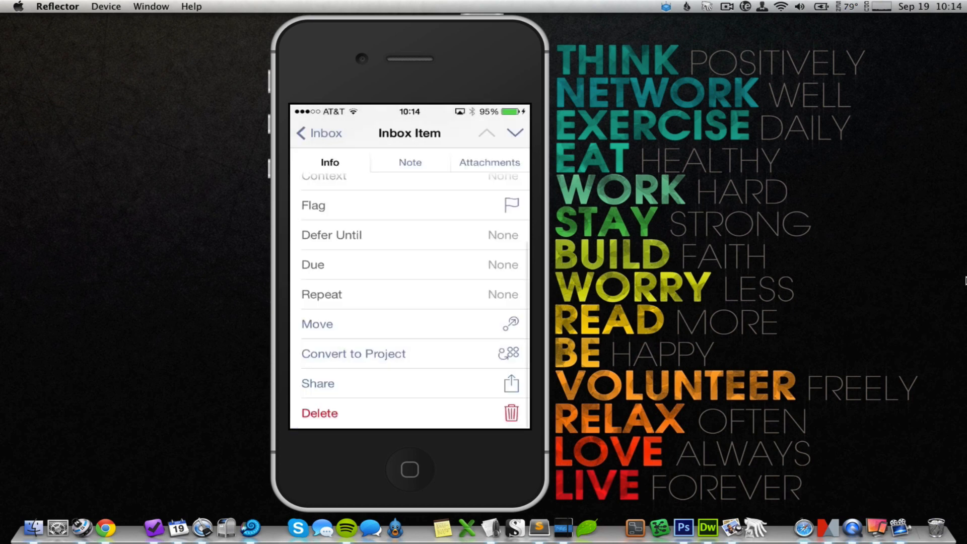
Step: Glance at the item's note, then back out through the Inbox to the home screen
{"action": "scroll", "scroll_direction": "down", "scroll_amount": 3}
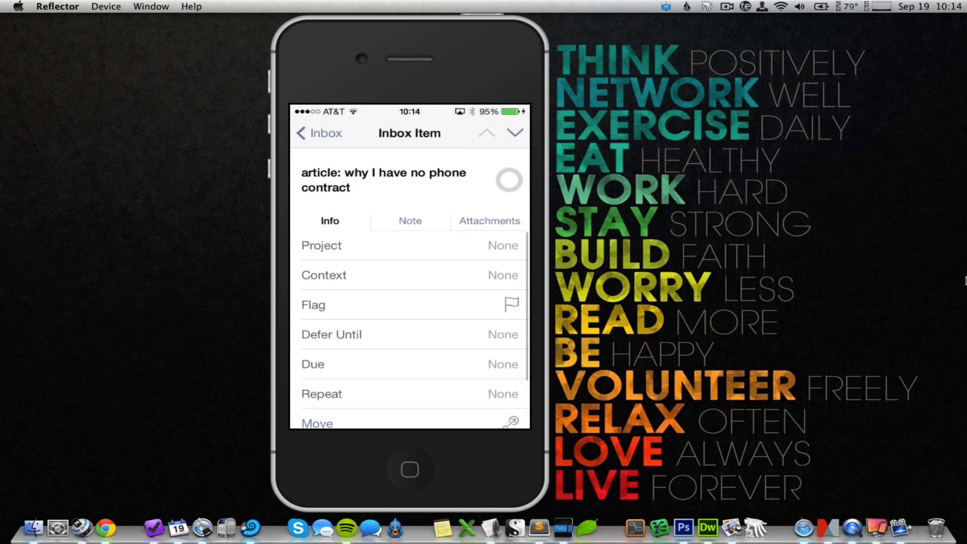
{"action": "left_click", "coordinate": [409, 220]}
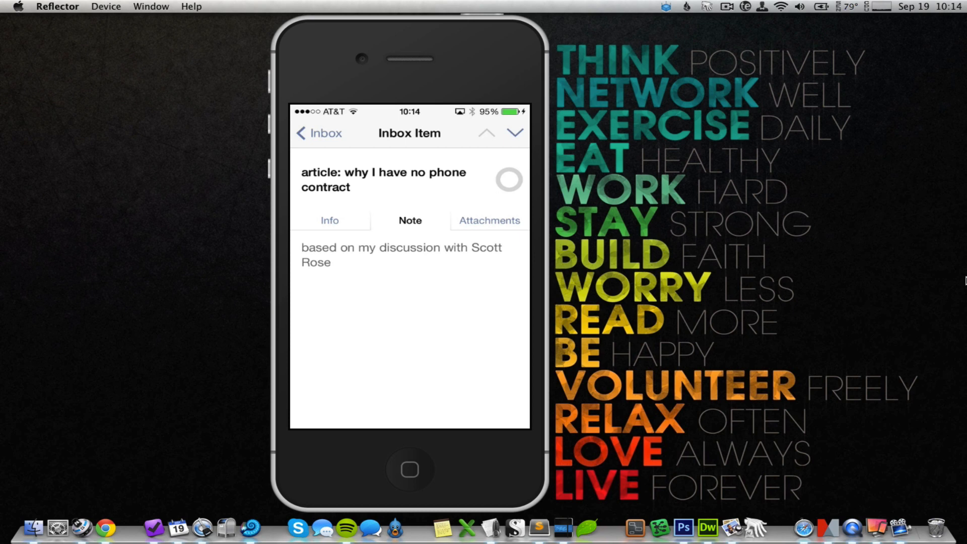
{"action": "left_click", "coordinate": [401, 253]}
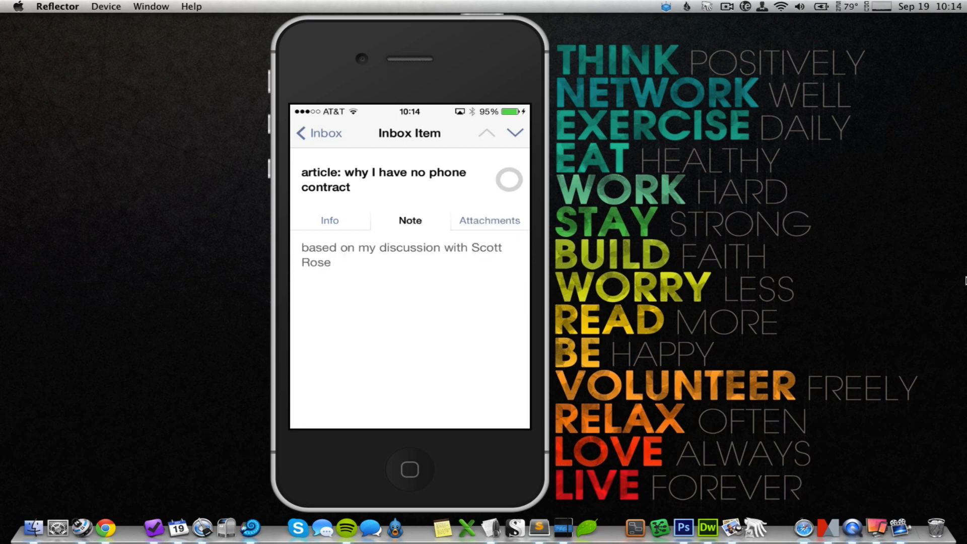
{"action": "left_click", "coordinate": [329, 220]}
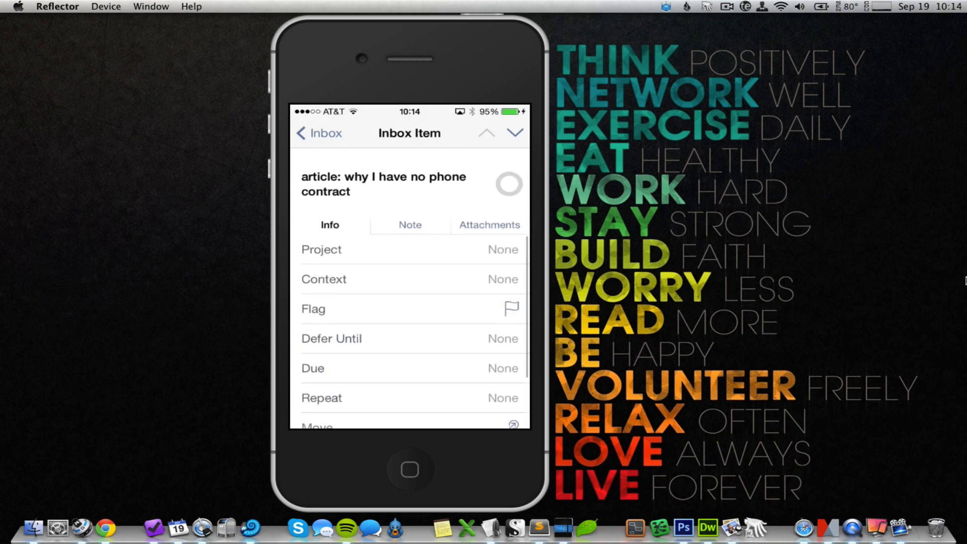
{"action": "left_click", "coordinate": [318, 133]}
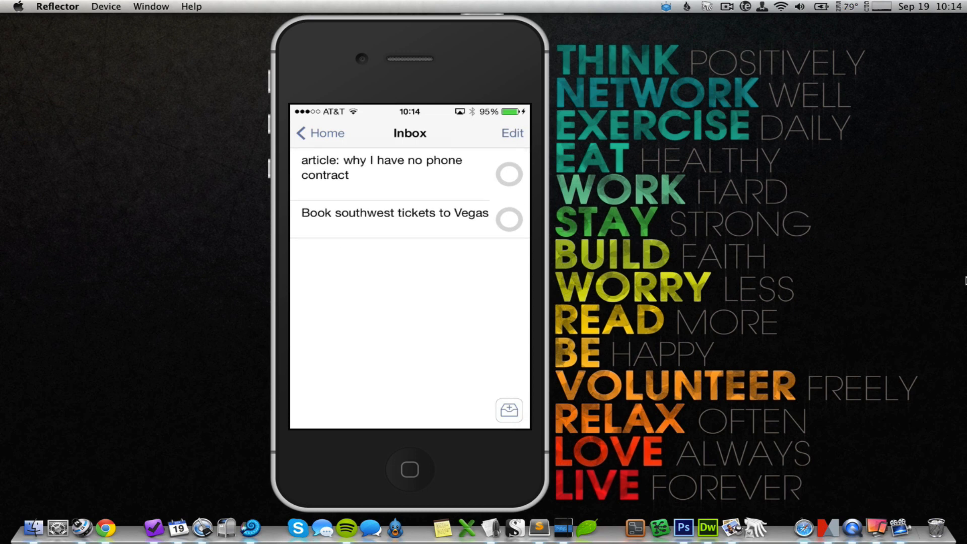
{"action": "left_click", "coordinate": [319, 133]}
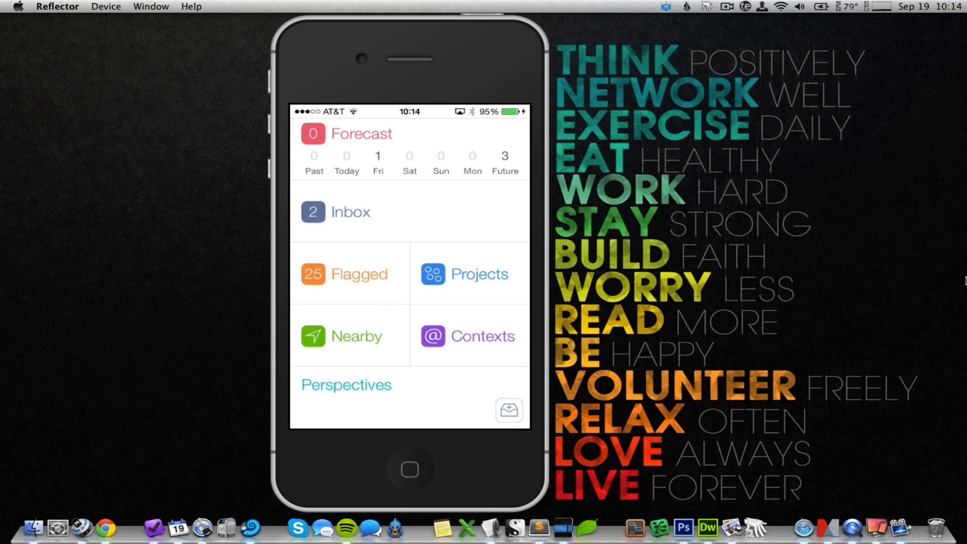
Step: Open Projects showing the Asian Efficiency and Personal folders and All Remaining Actions
{"action": "left_click", "coordinate": [481, 274]}
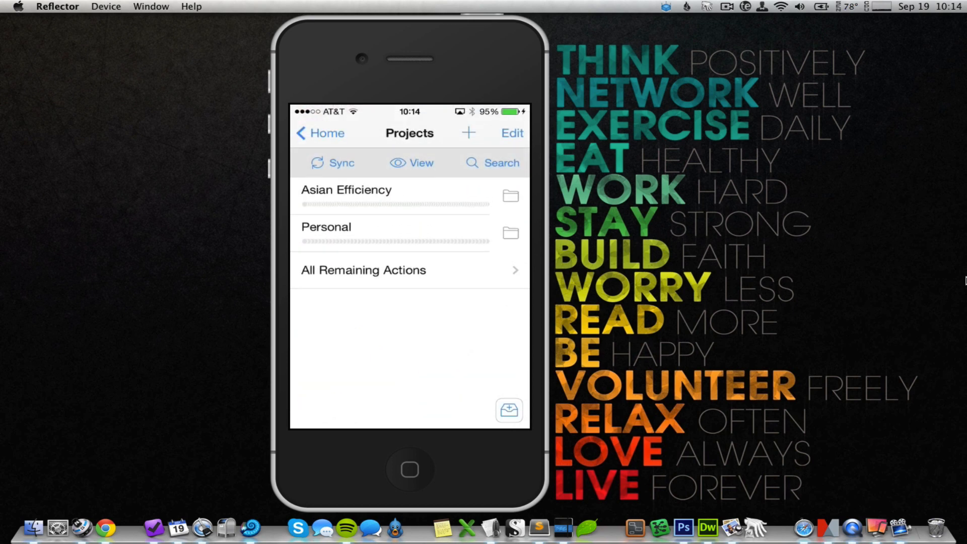
{"action": "scroll", "scroll_direction": "up", "scroll_amount": 3}
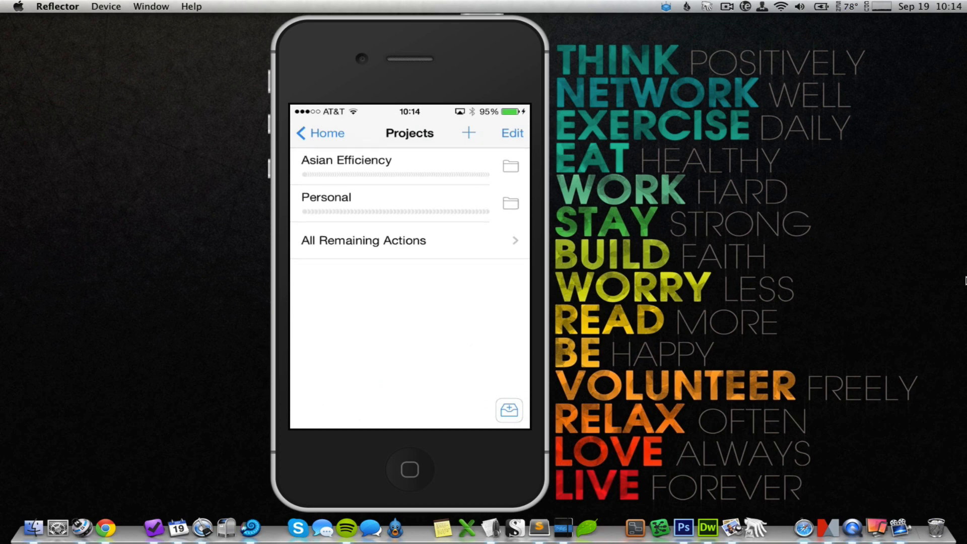
{"action": "left_click", "coordinate": [320, 133]}
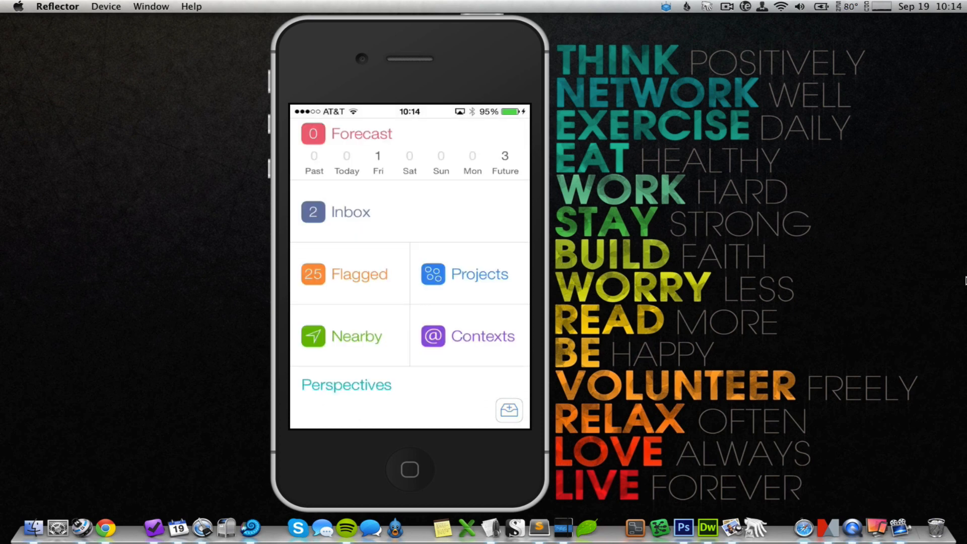
{"action": "left_click", "coordinate": [480, 274]}
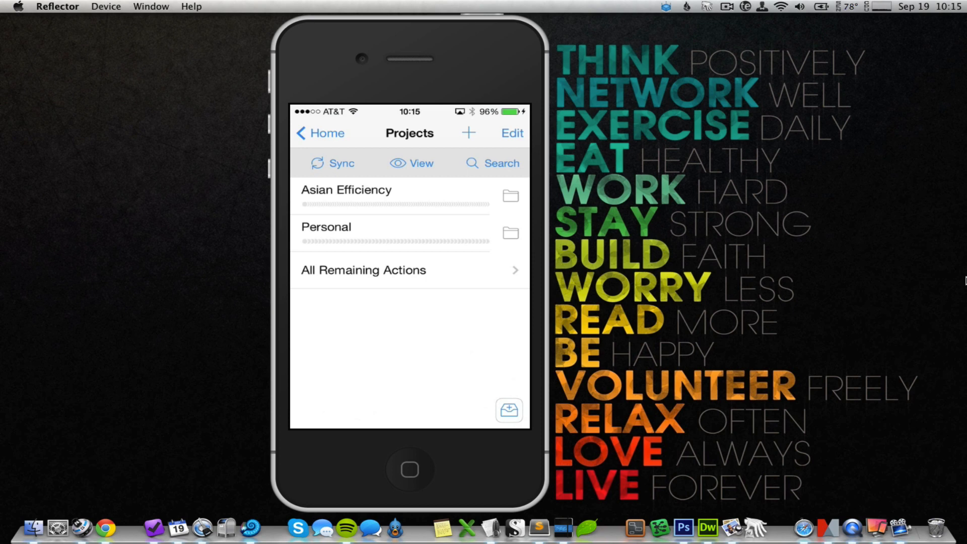
{"action": "left_click", "coordinate": [467, 133]}
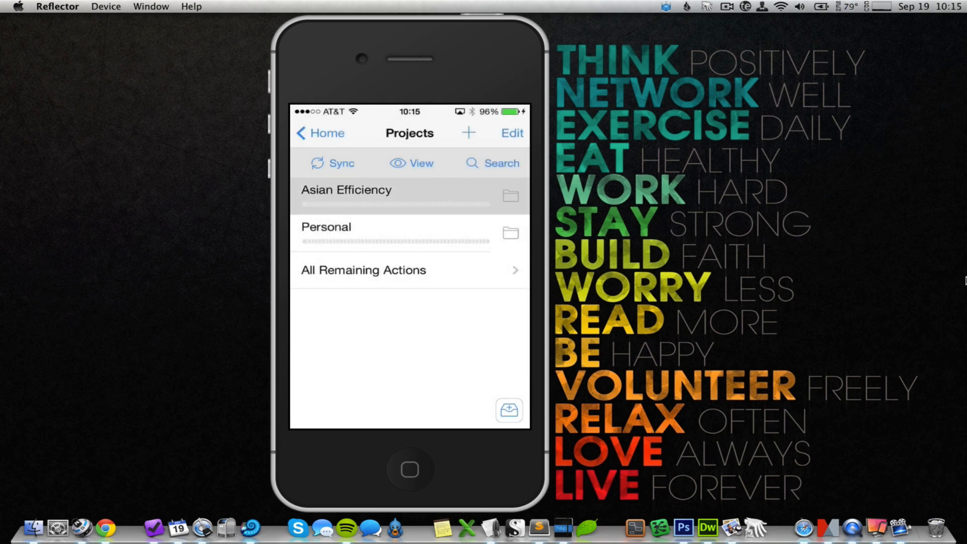
Step: Go into the Asian Efficiency folder and bring up its Single Actions project with 29 tasks
{"action": "left_click", "coordinate": [346, 190]}
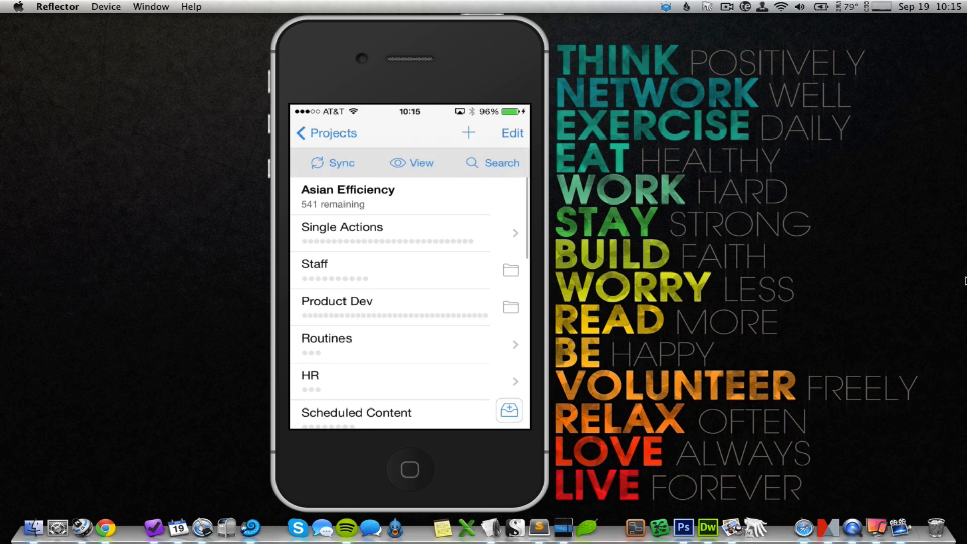
{"action": "scroll", "scroll_direction": "down", "scroll_amount": 3}
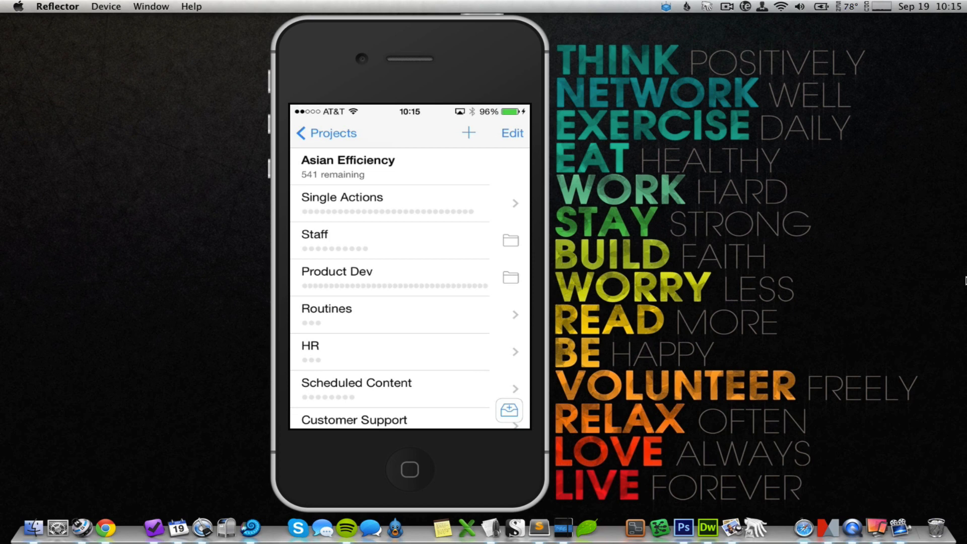
{"action": "left_click", "coordinate": [388, 204]}
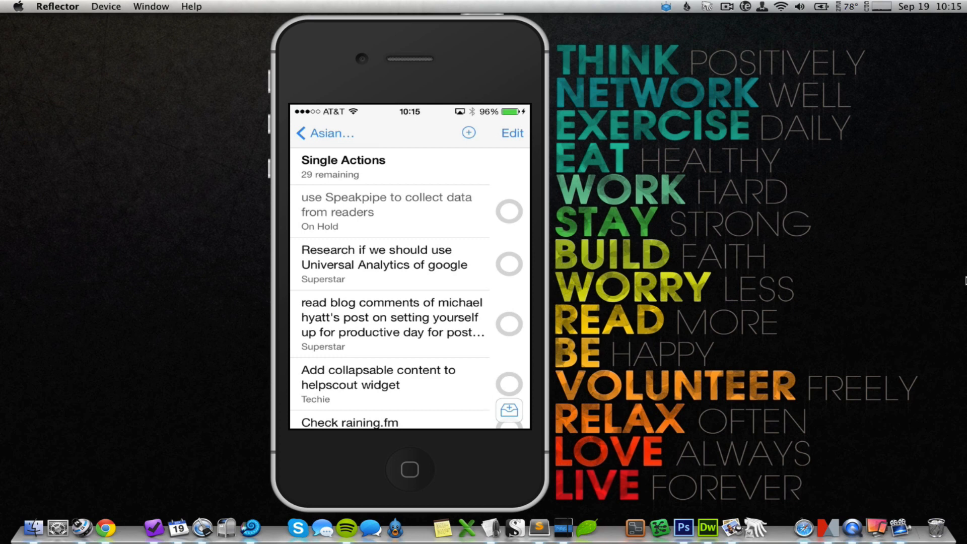
Step: Give Speakpipe a Sep 18 (yesterday) due date, then return to Projects showing Asian Efficiency overdue
{"action": "left_click", "coordinate": [387, 211]}
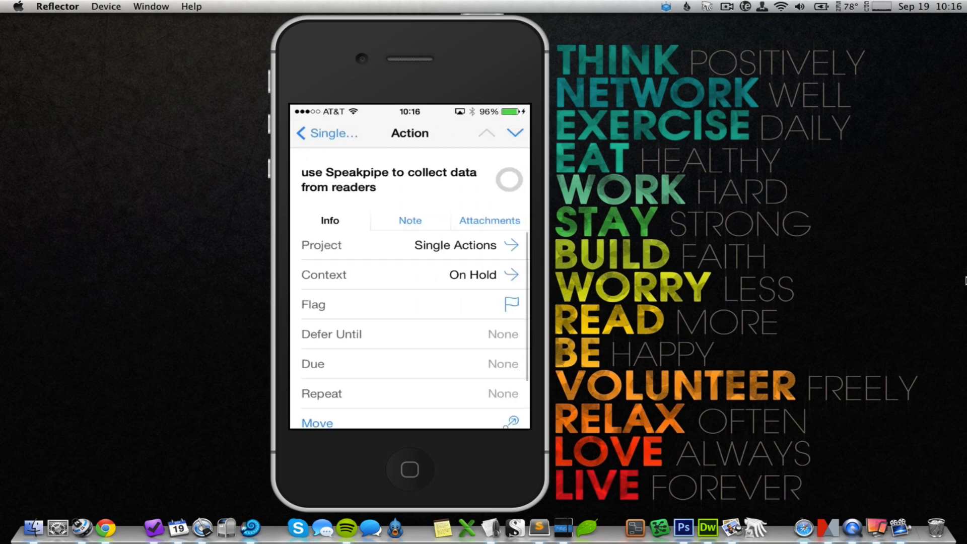
{"action": "left_click", "coordinate": [406, 363]}
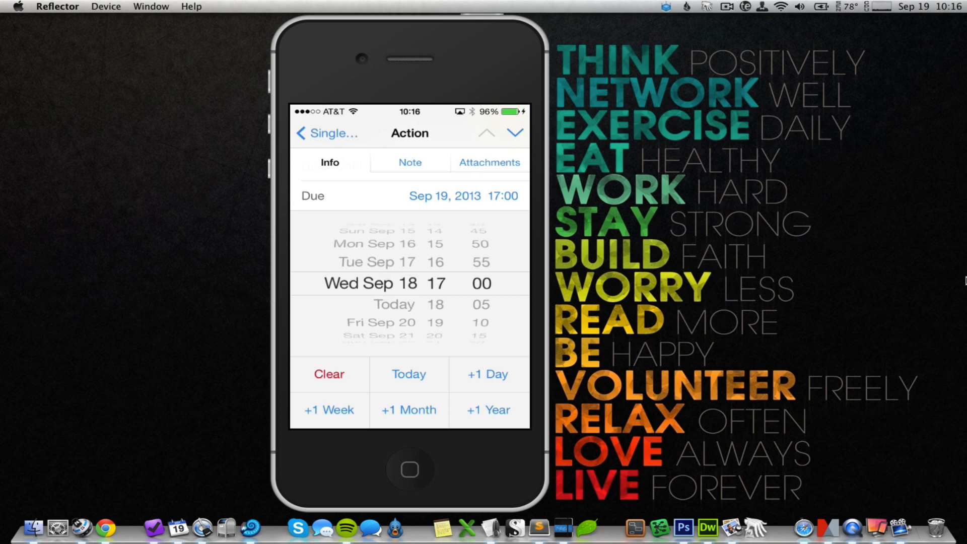
{"action": "left_click", "coordinate": [327, 133]}
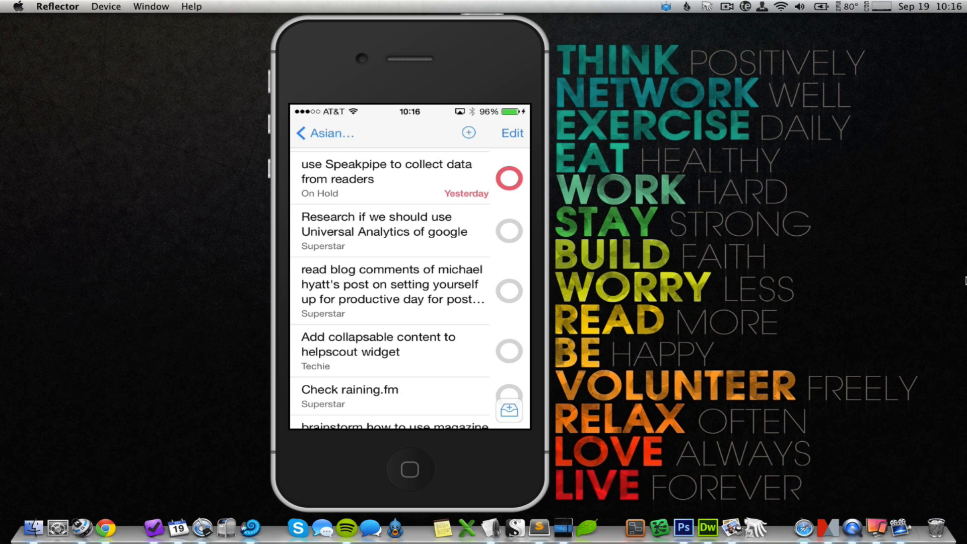
{"action": "left_click", "coordinate": [323, 133]}
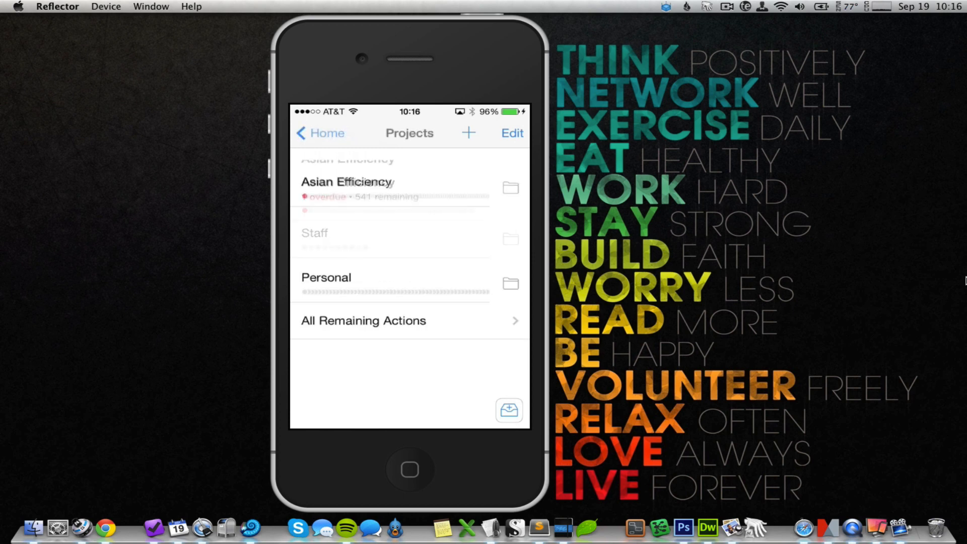
Step: Use quick entry to create an item titled Test and save it to the inbox
{"action": "left_click", "coordinate": [320, 133]}
{"action": "type", "text": "Te"}
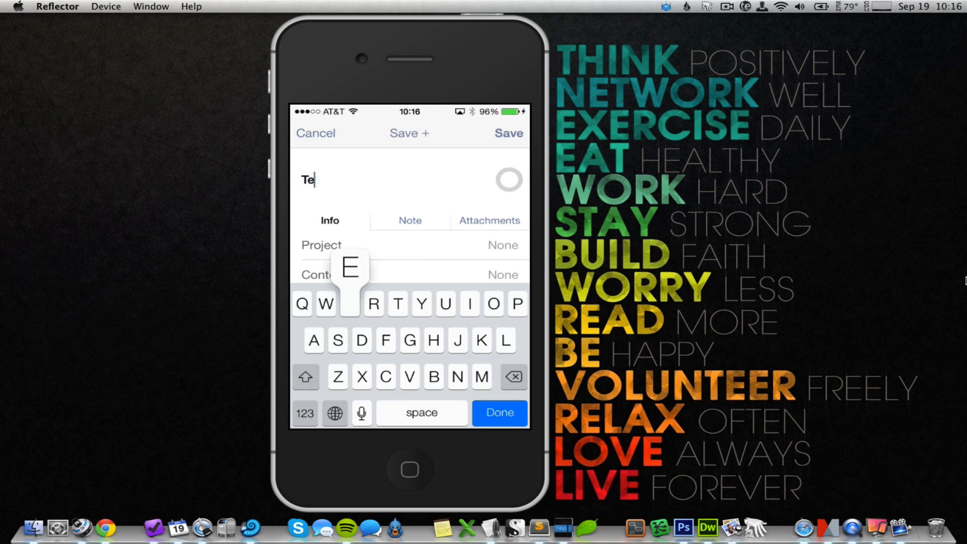
{"action": "type", "text": "st"}
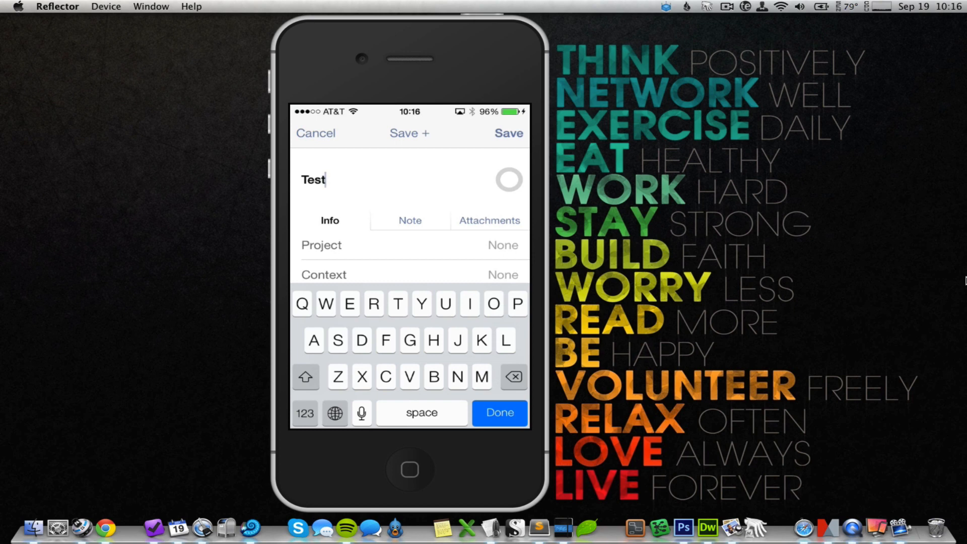
{"action": "left_click", "coordinate": [498, 412]}
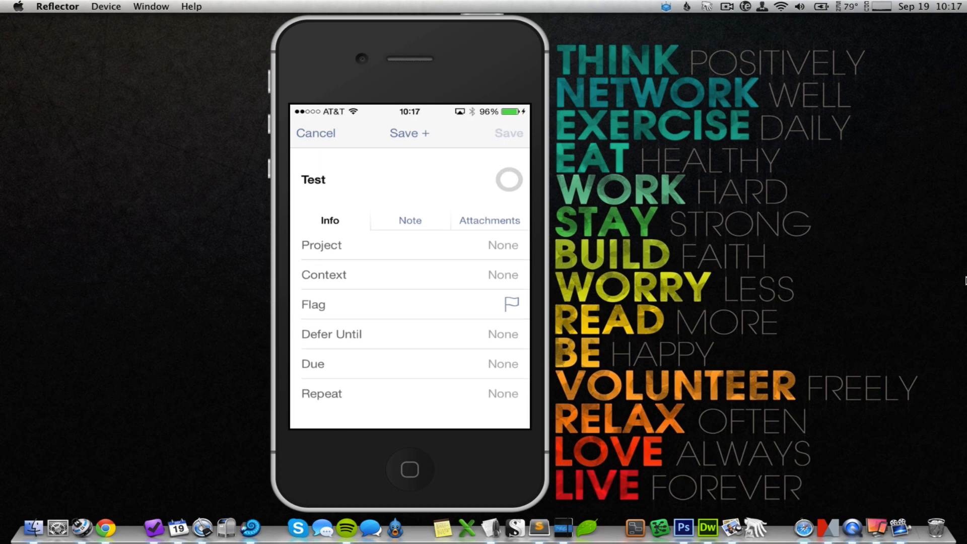
{"action": "left_click", "coordinate": [316, 133]}
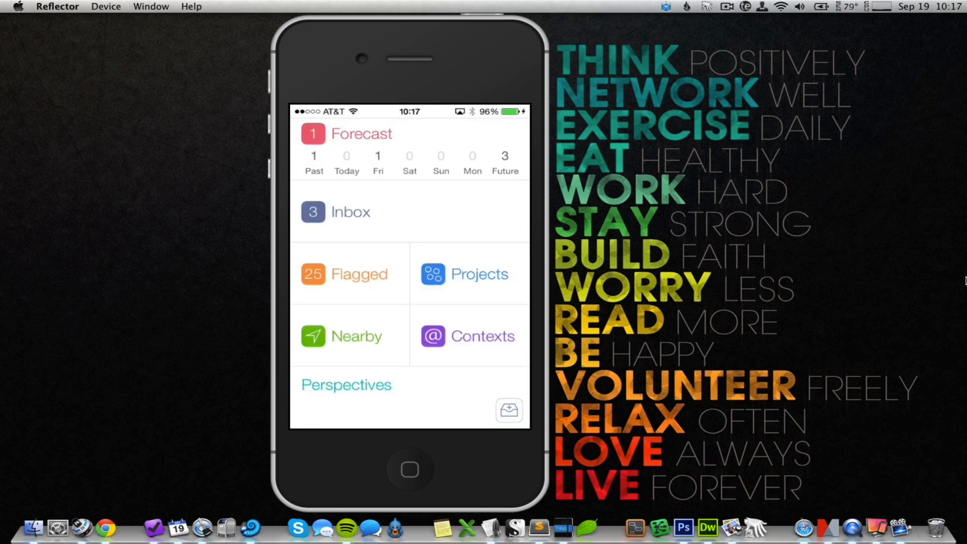
Step: Capture Test 123 with Save +, then New item, and view the five-item Inbox
{"action": "left_click", "coordinate": [508, 410]}
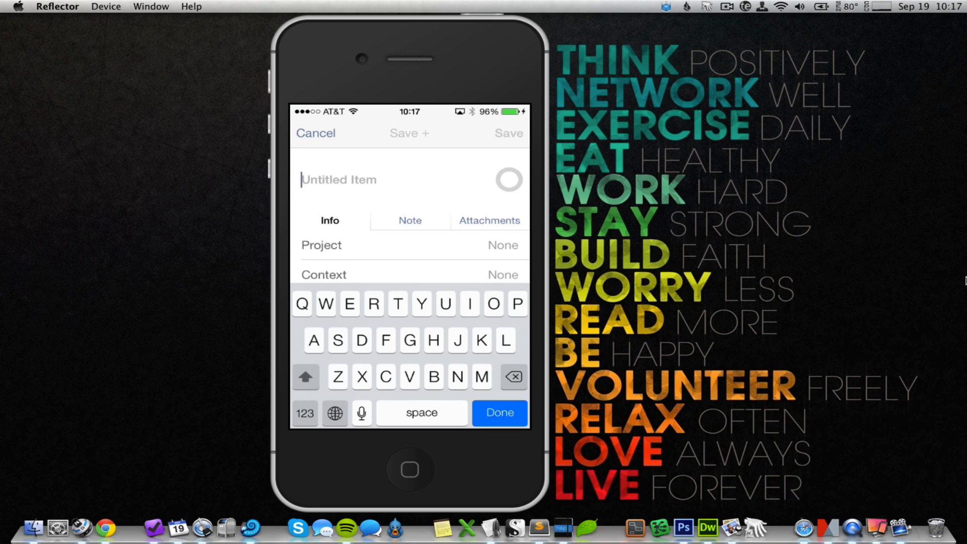
{"action": "left_click", "coordinate": [396, 303]}
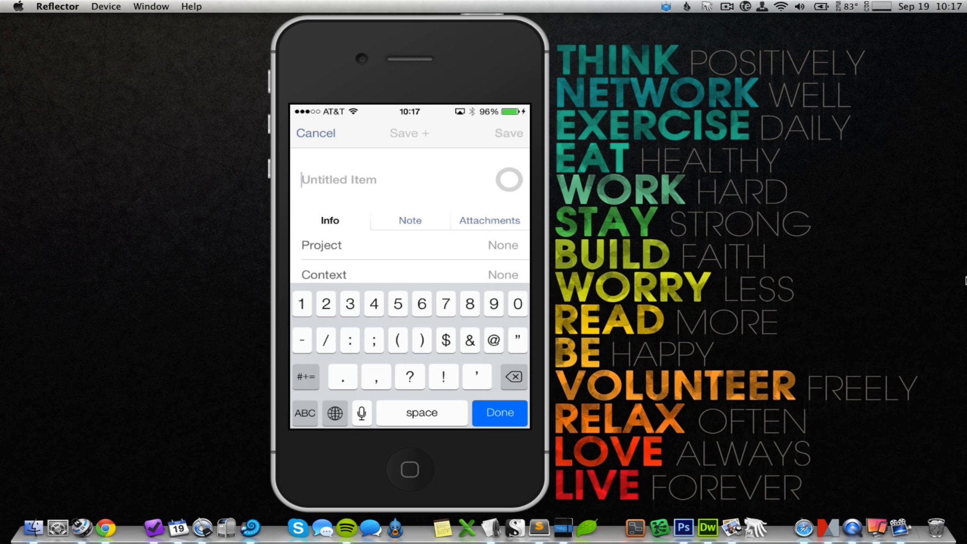
{"action": "type", "text": "New"}
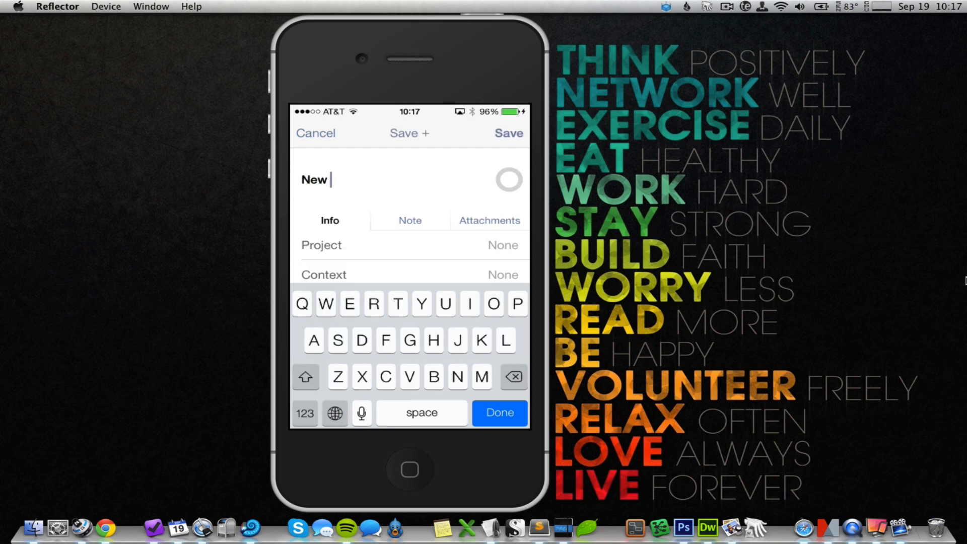
{"action": "type", "text": "item"}
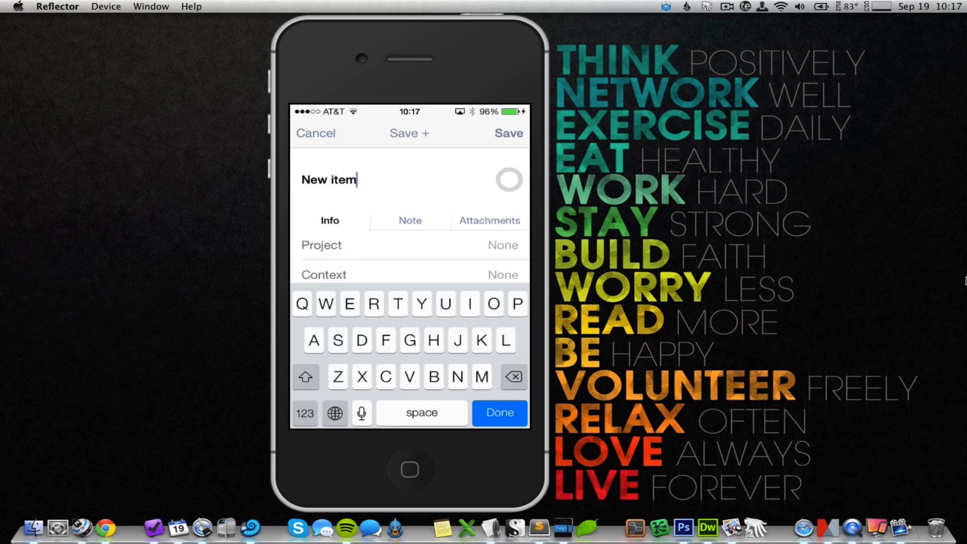
{"action": "left_click", "coordinate": [315, 132]}
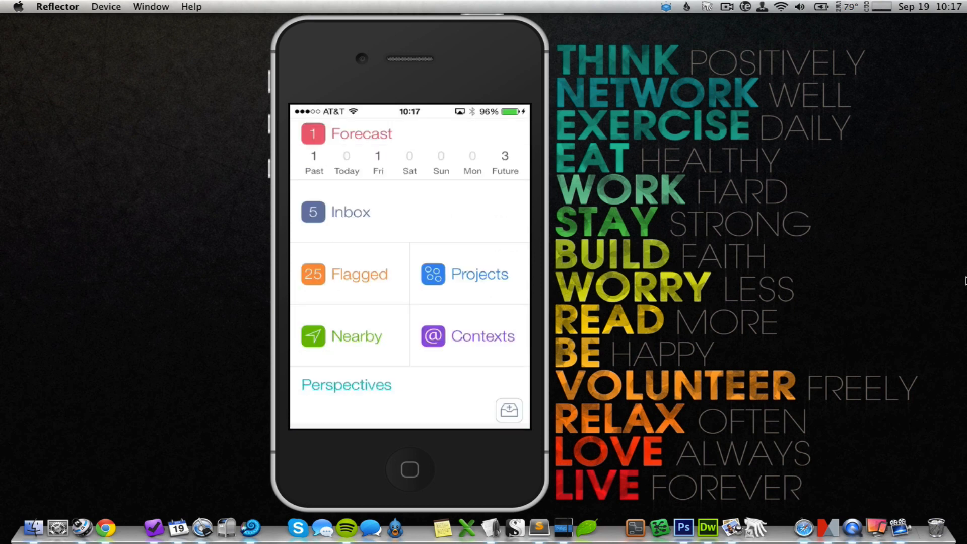
{"action": "left_click", "coordinate": [350, 213]}
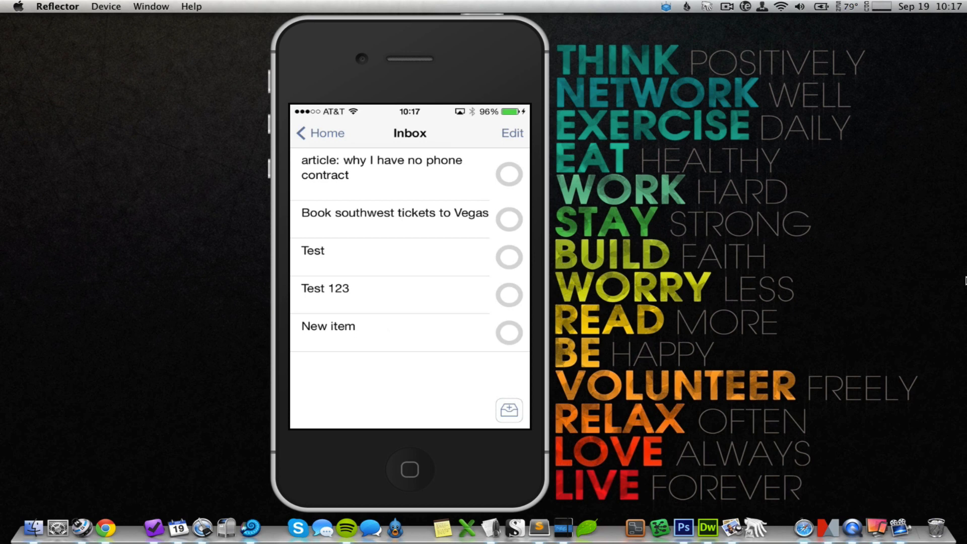
Step: Start a quick-entry item, look at its Attachments options, then cancel it unsaved
{"action": "left_click", "coordinate": [319, 133]}
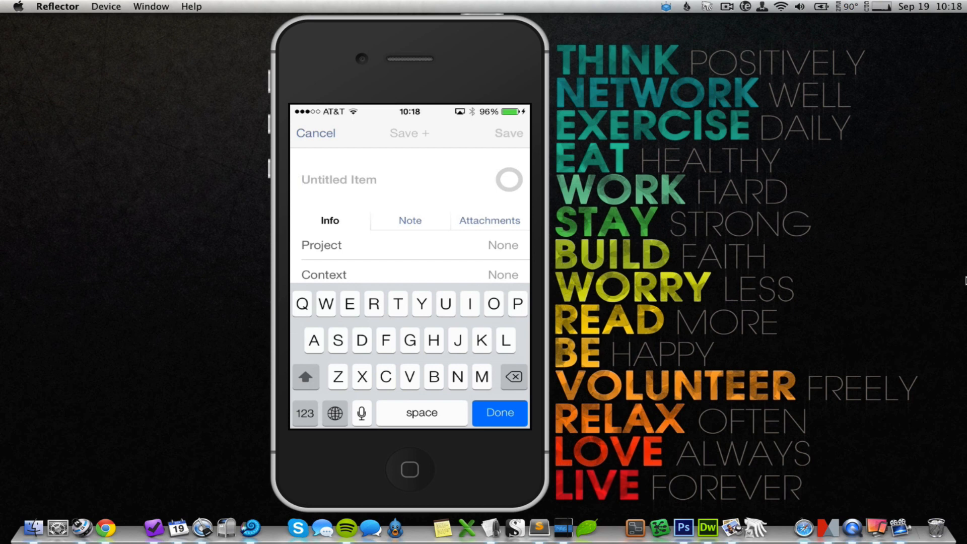
{"action": "left_click", "coordinate": [489, 221]}
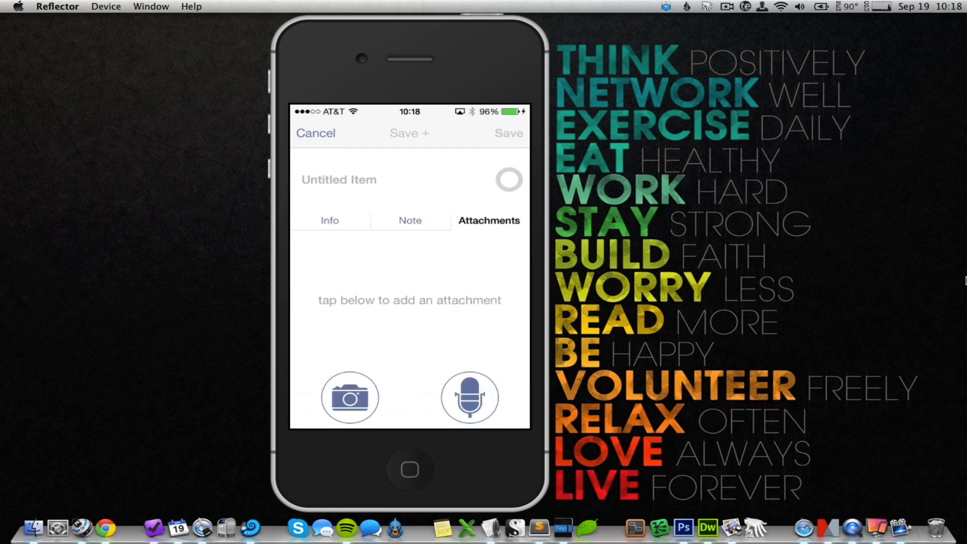
{"action": "left_click", "coordinate": [314, 133]}
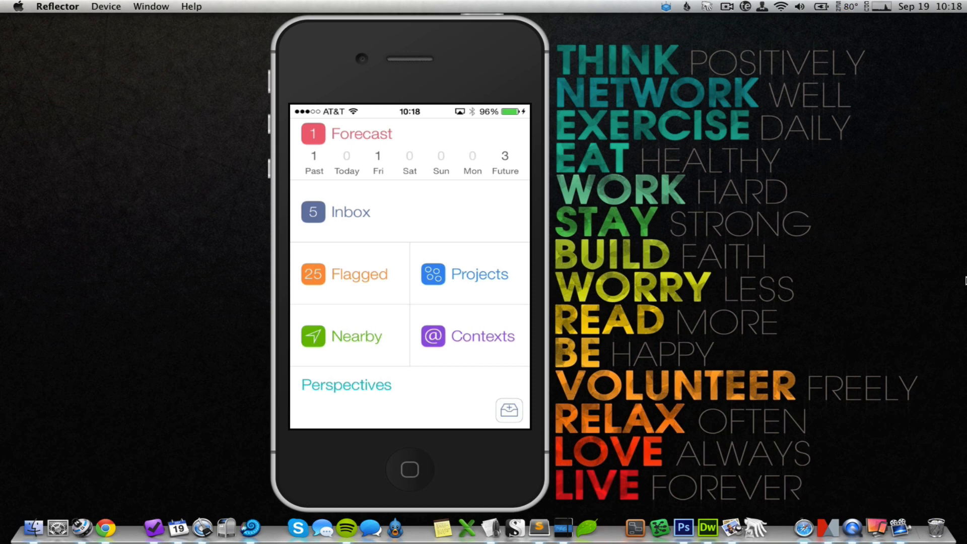
Step: Start another quick-entry item from the inbox button and cancel it, leaving Inbox at 5
{"action": "left_click", "coordinate": [507, 410]}
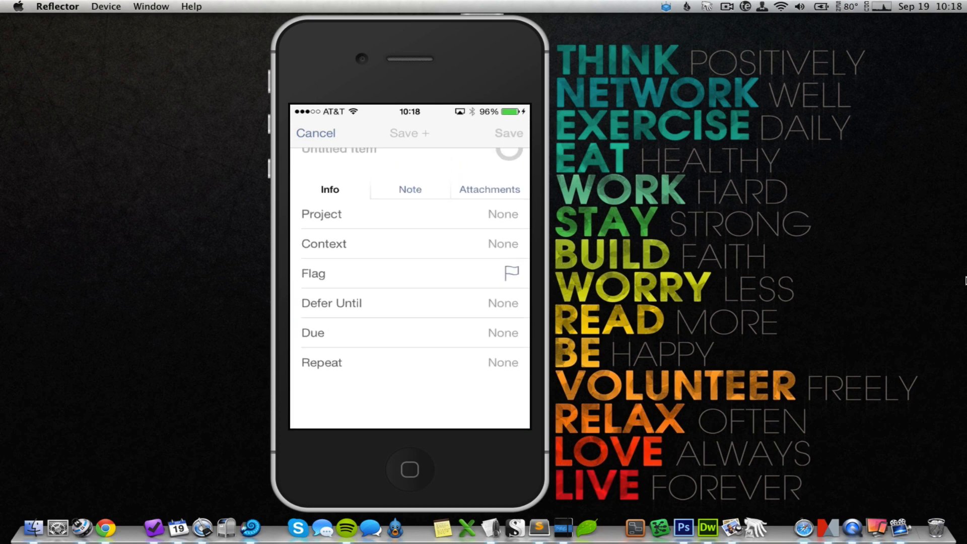
{"action": "scroll", "scroll_direction": "down", "scroll_amount": 3}
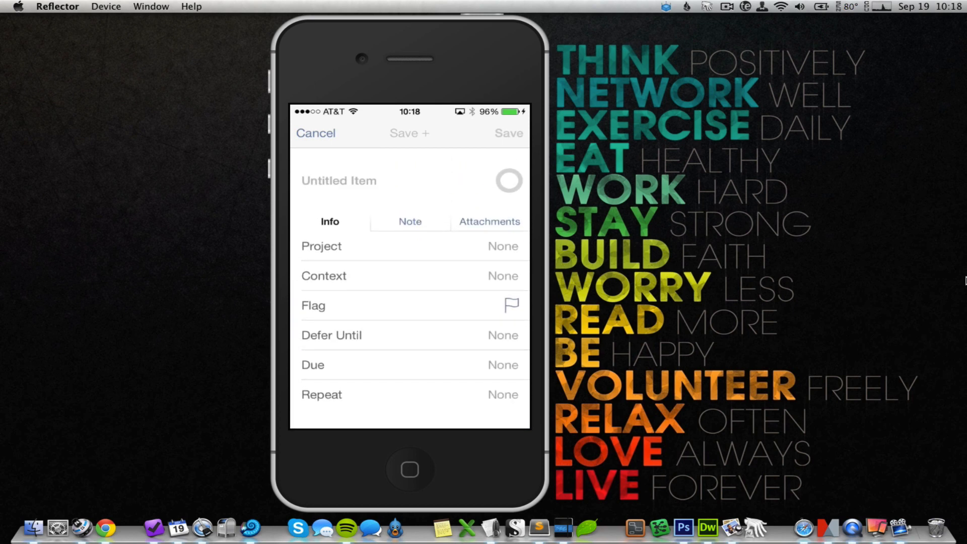
{"action": "left_click", "coordinate": [316, 133]}
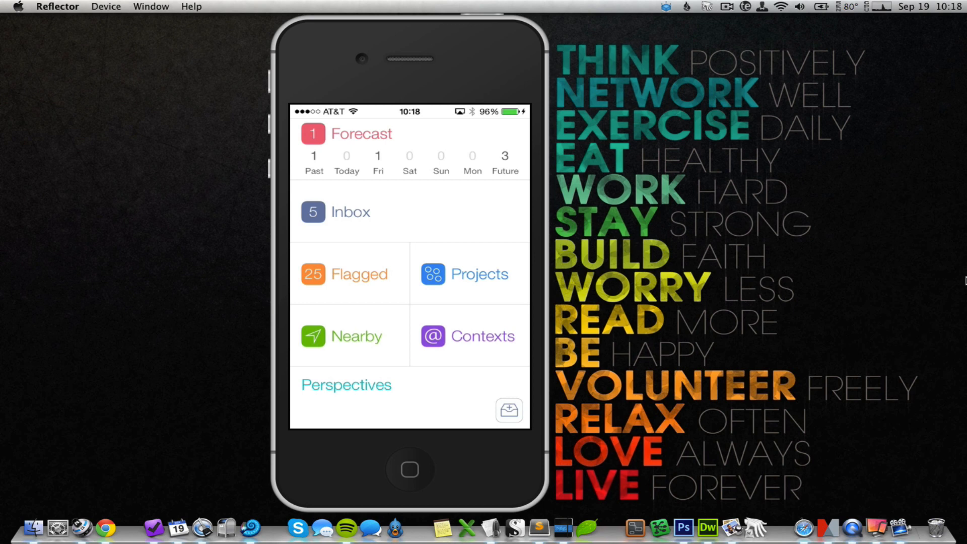
{"action": "left_click", "coordinate": [469, 336]}
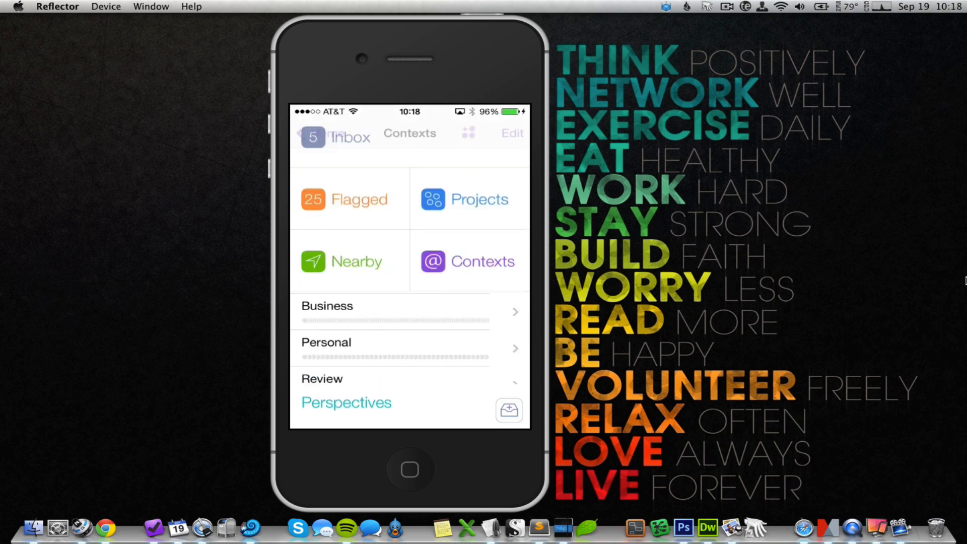
{"action": "left_click", "coordinate": [468, 261]}
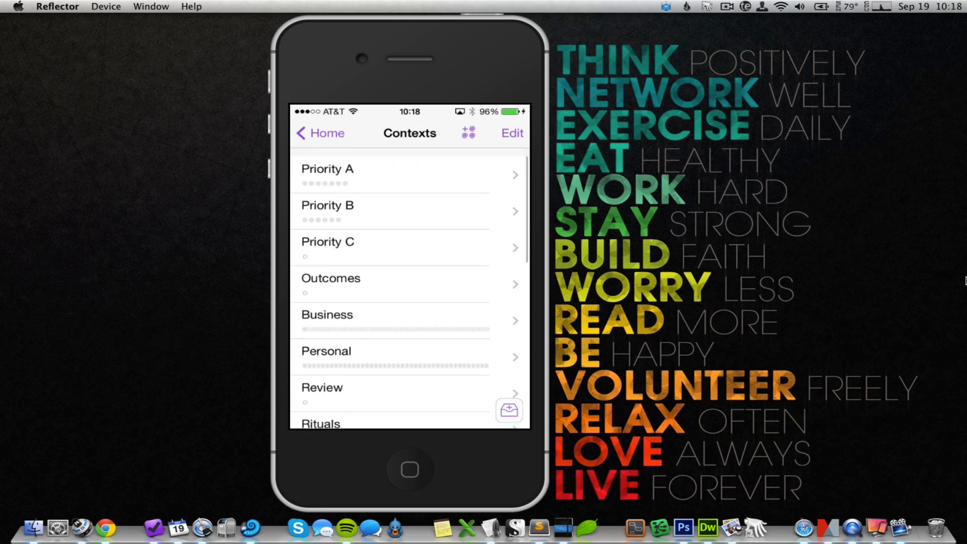
{"action": "scroll", "scroll_direction": "up", "scroll_amount": 3}
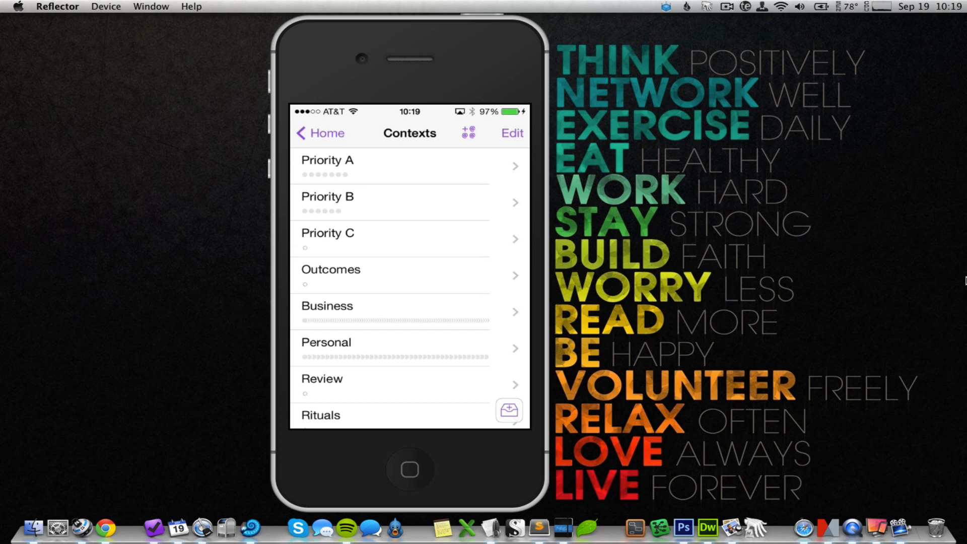
{"action": "left_click", "coordinate": [319, 133]}
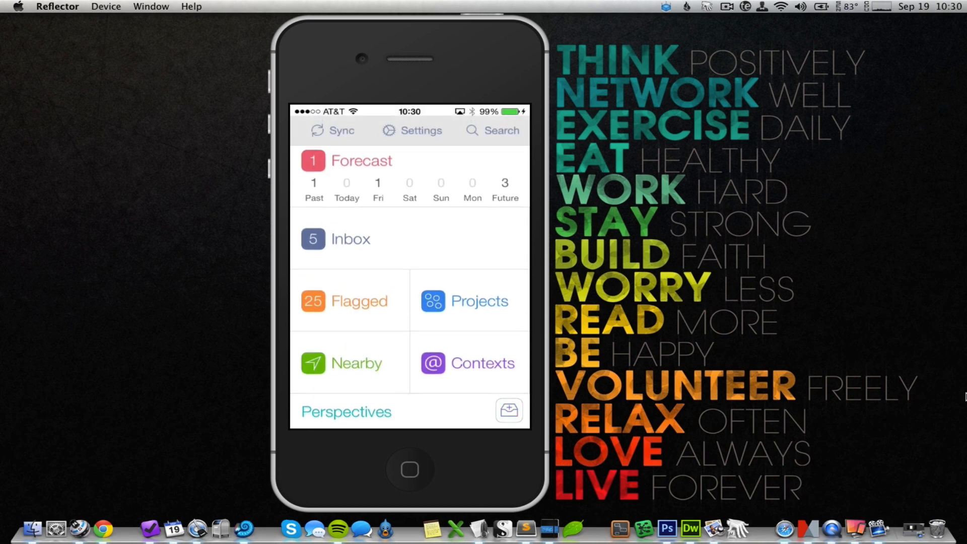
{"action": "scroll", "scroll_direction": "up", "scroll_amount": 3}
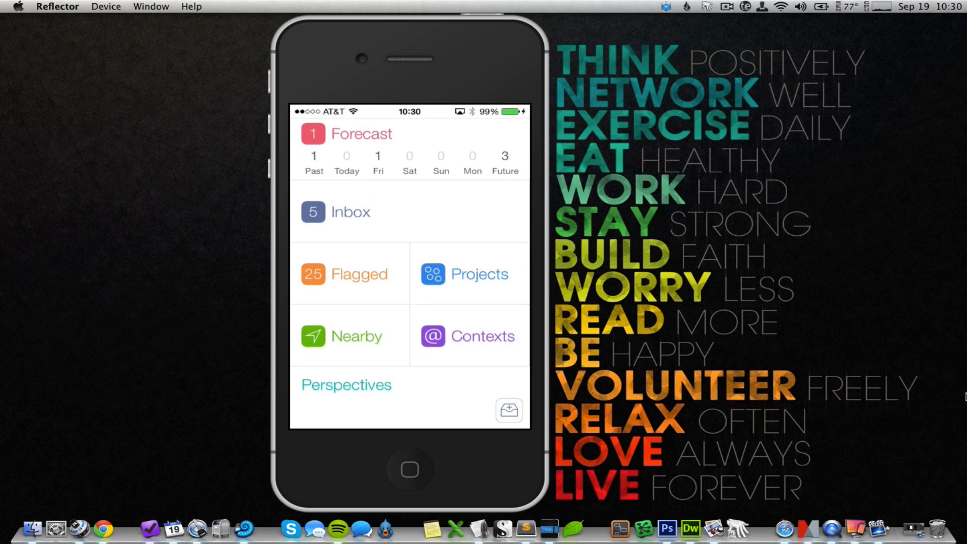
{"action": "left_click", "coordinate": [355, 336]}
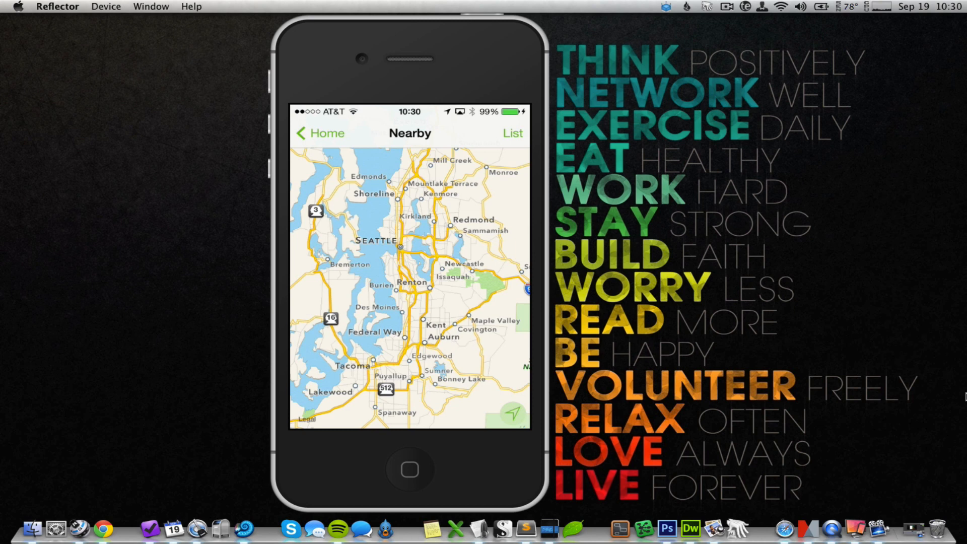
{"action": "left_click", "coordinate": [512, 133]}
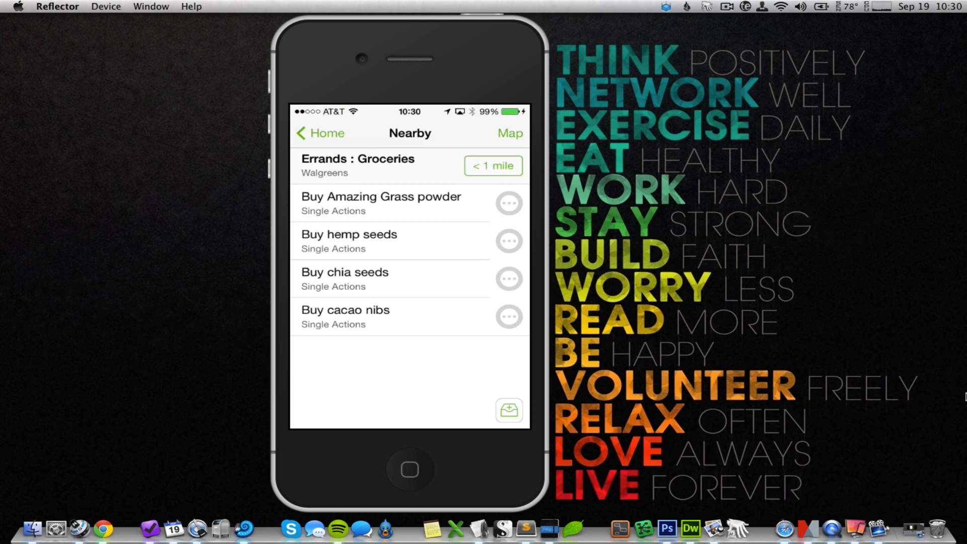
{"action": "left_click", "coordinate": [320, 133]}
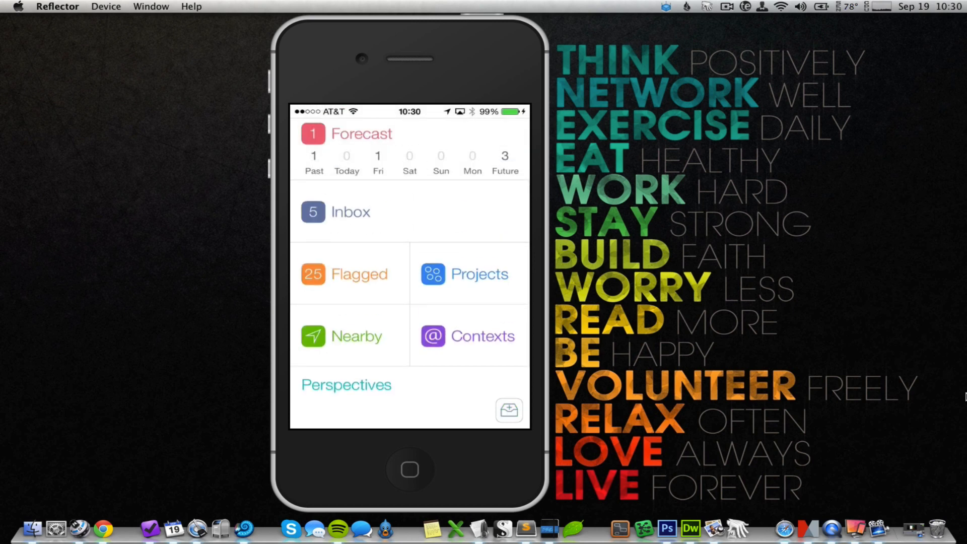
Step: Reach the Perspectives list from the home screen
{"action": "scroll", "scroll_direction": "up", "scroll_amount": 3}
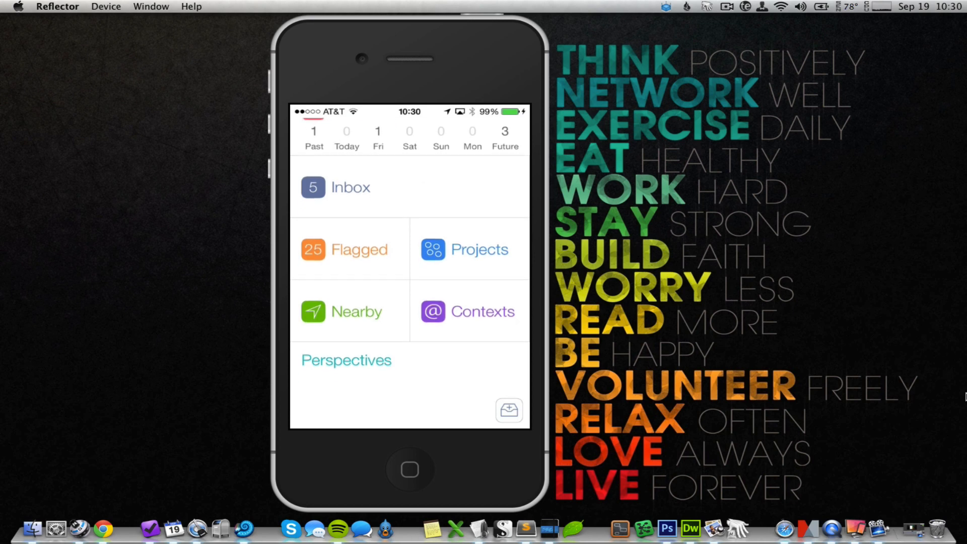
{"action": "left_click", "coordinate": [346, 359]}
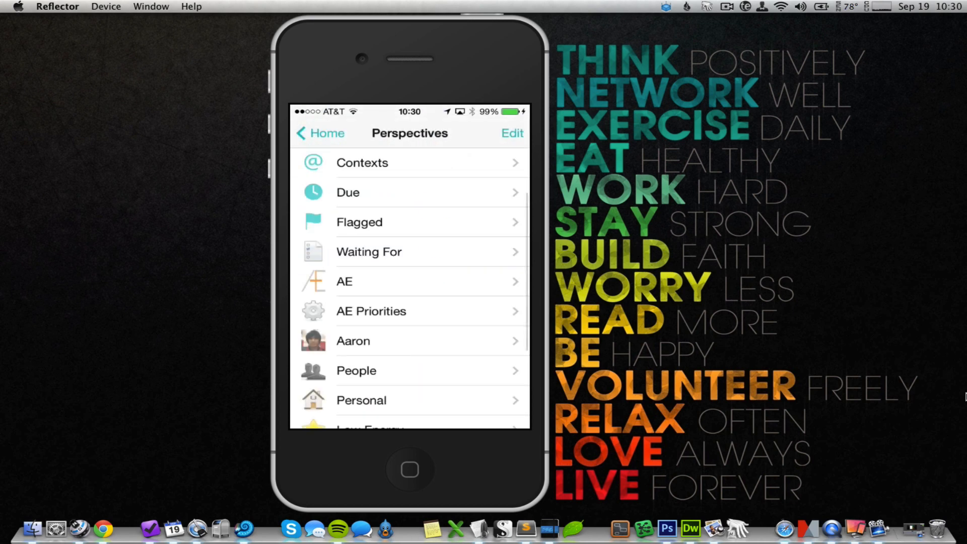
{"action": "left_click", "coordinate": [319, 133]}
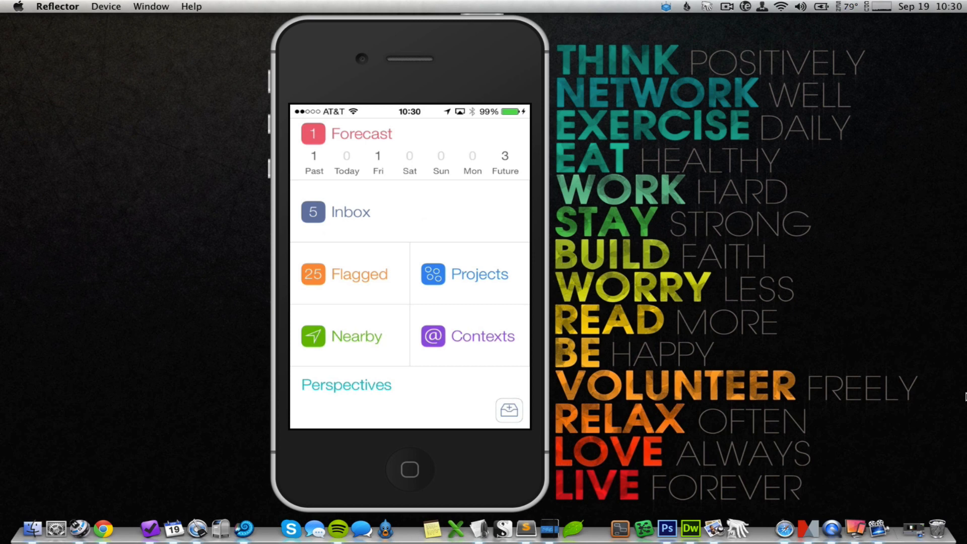
{"action": "left_click", "coordinate": [345, 384]}
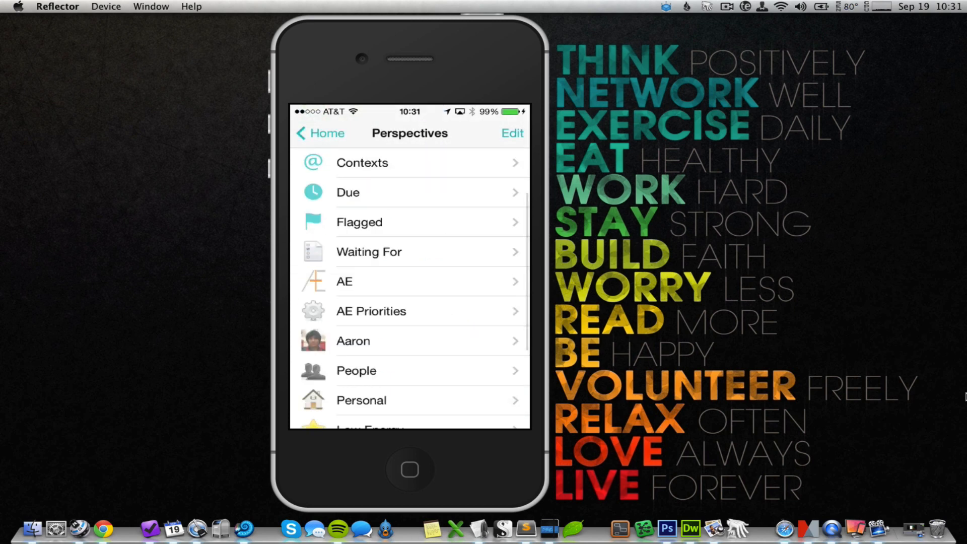
Step: In edit mode, star the AE and AE Priorities perspectives and finish editing
{"action": "left_click", "coordinate": [510, 133]}
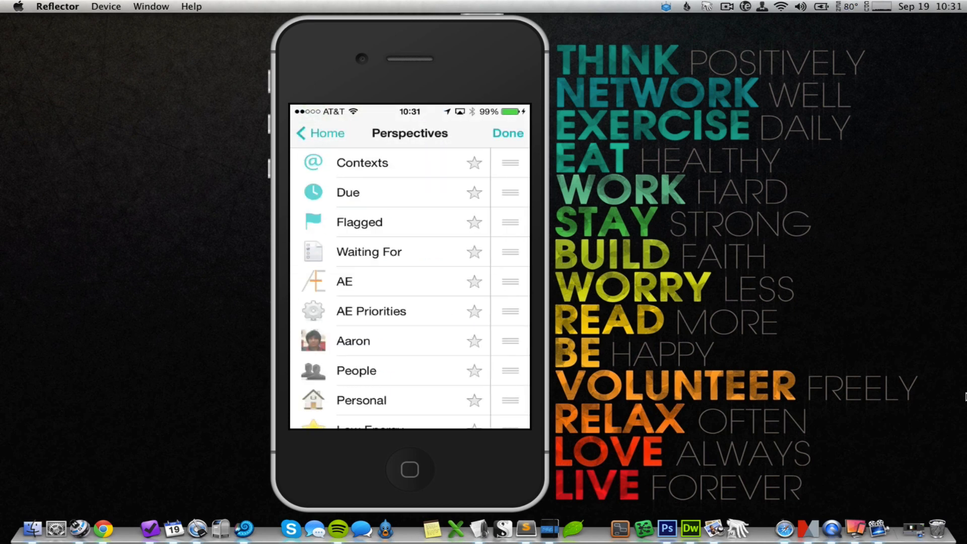
{"action": "left_click", "coordinate": [475, 282]}
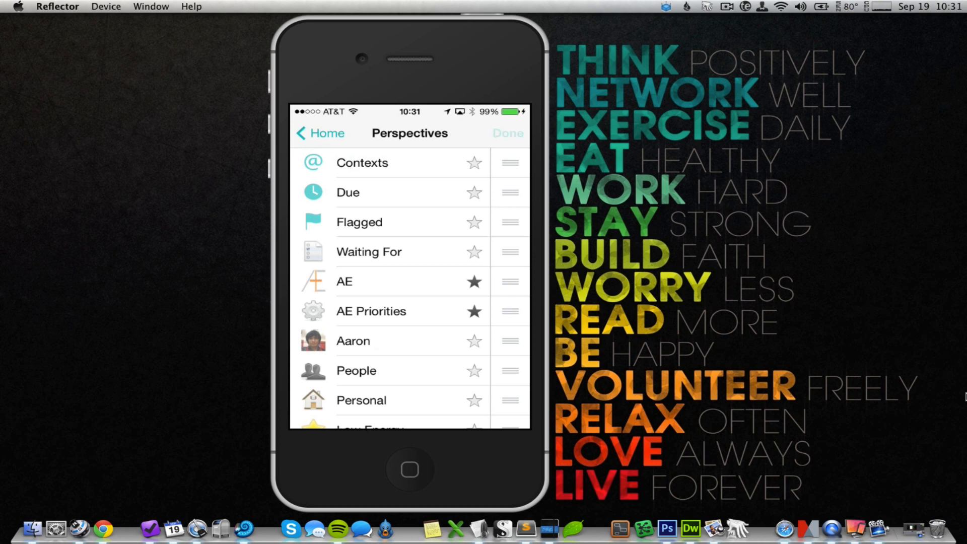
{"action": "left_click", "coordinate": [507, 133]}
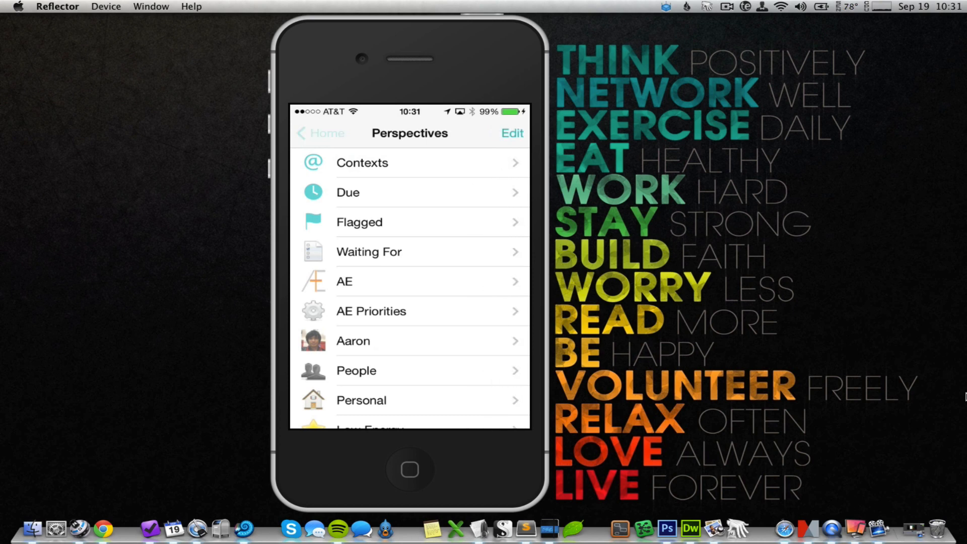
Step: Return home, where AE and AE Priorities now appear below Nearby and Contexts
{"action": "left_click", "coordinate": [321, 133]}
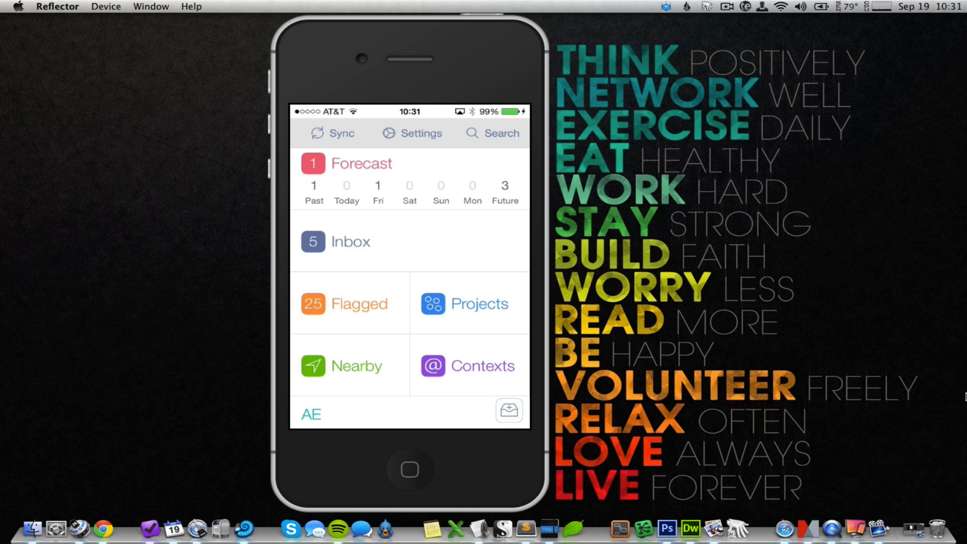
{"action": "scroll", "scroll_direction": "up", "scroll_amount": 3}
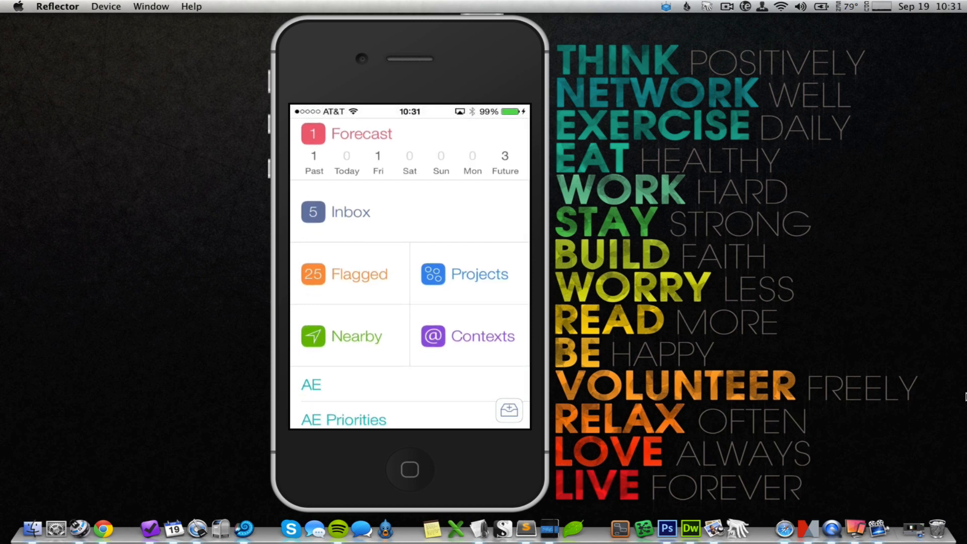